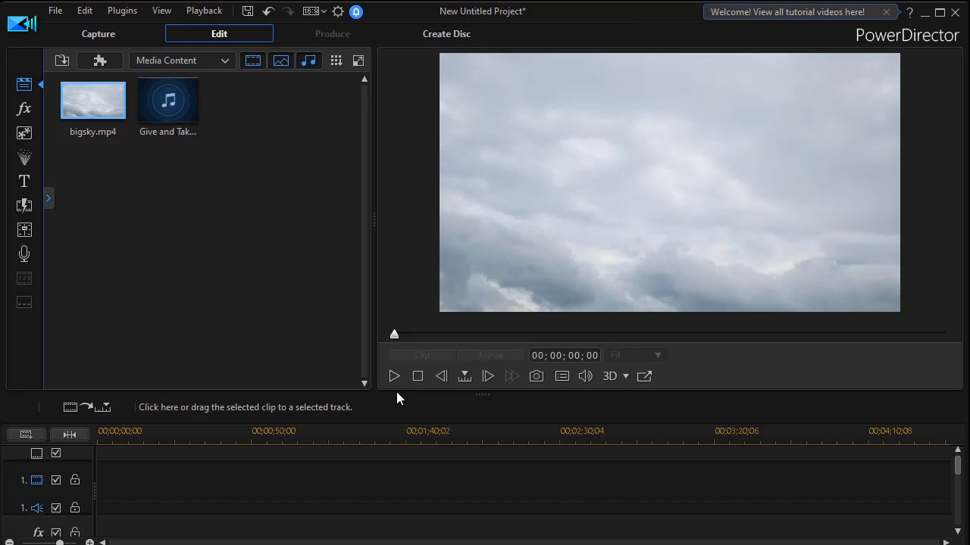
pyautogui.moveTo(390, 394)
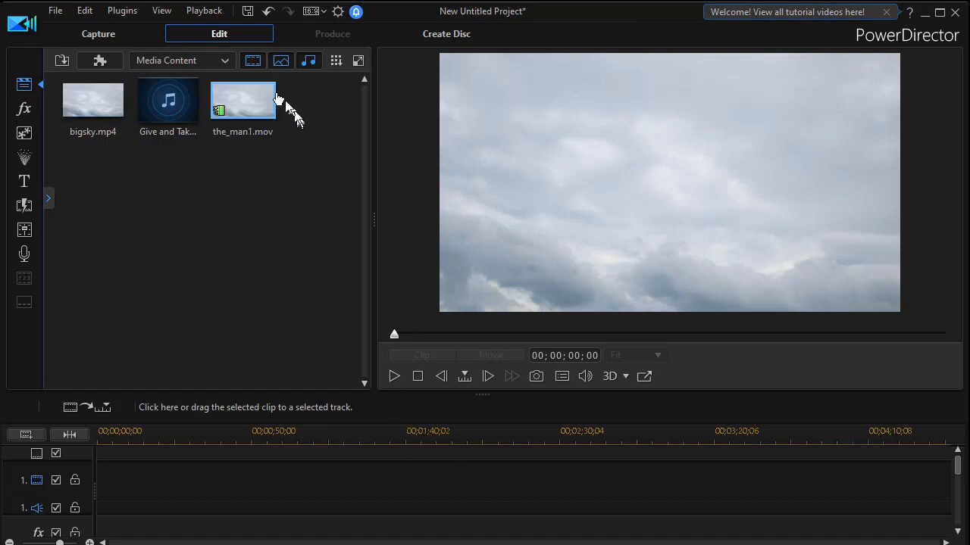
pyautogui.moveTo(272, 151)
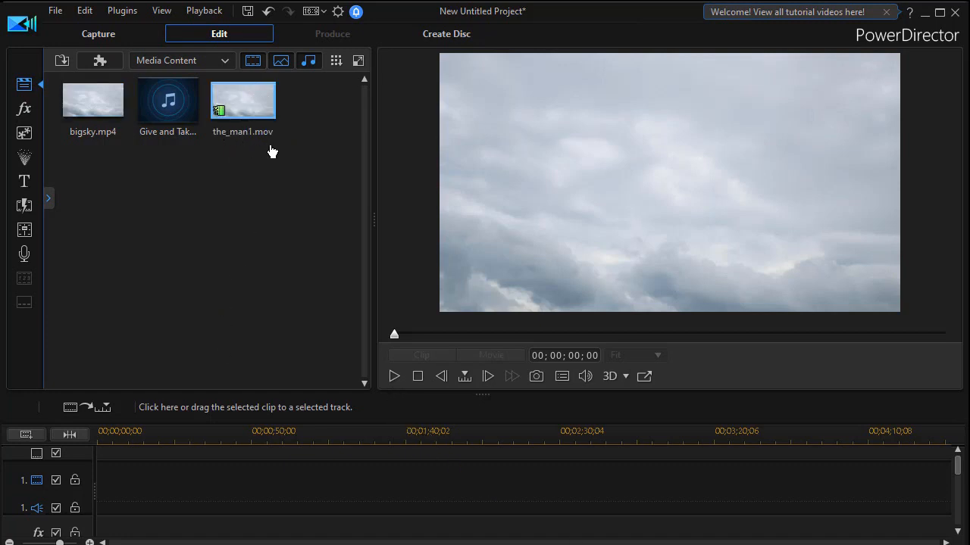
pyautogui.moveTo(243, 103)
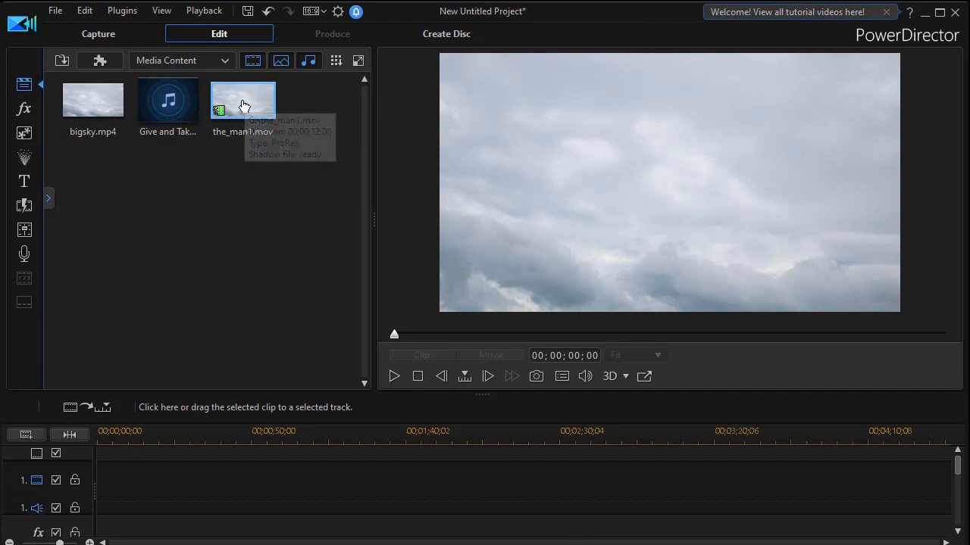
# Drag the_man1.mov onto video track 1 at 00;00;00;00
pyautogui.moveTo(243, 102); pyautogui.dragTo(236, 179)
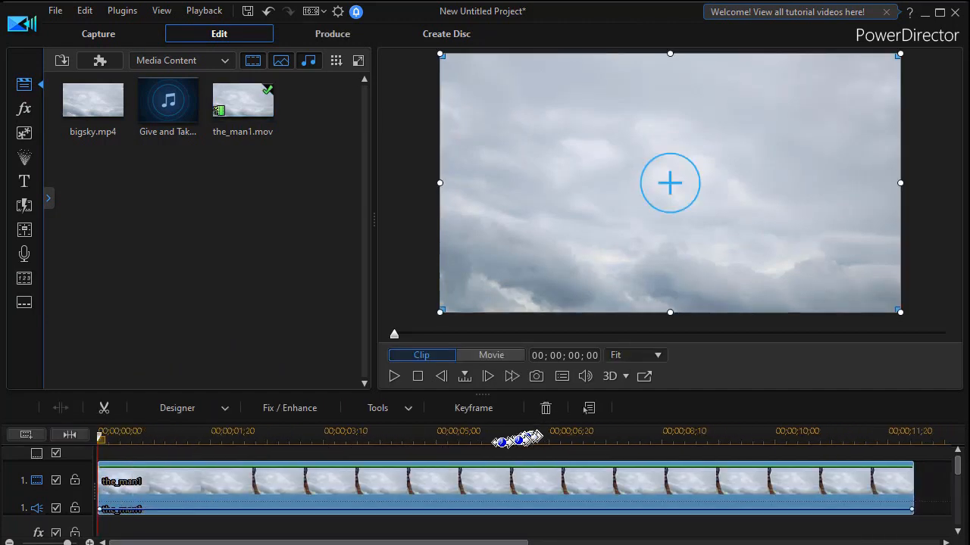
pyautogui.moveTo(125, 466)
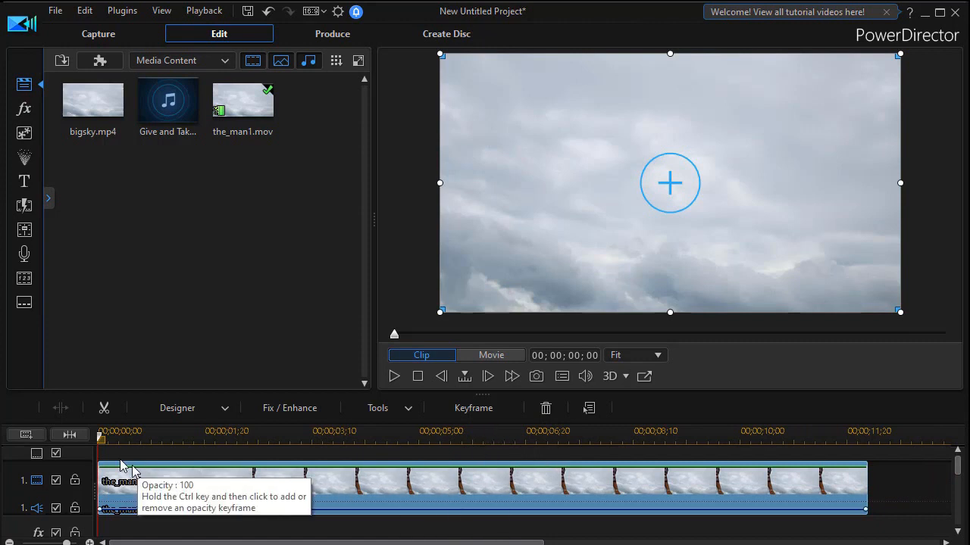
pyautogui.moveTo(273, 274)
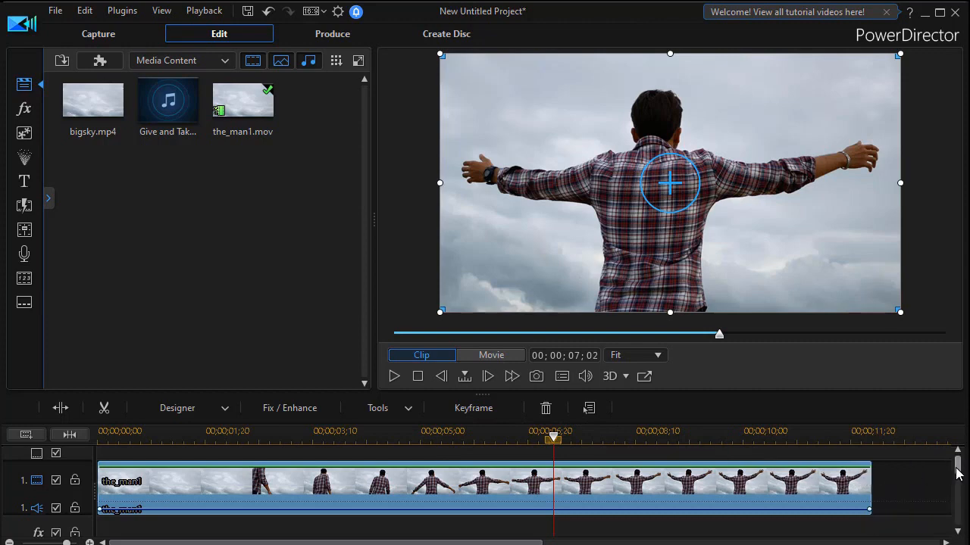
pyautogui.moveTo(956, 472)
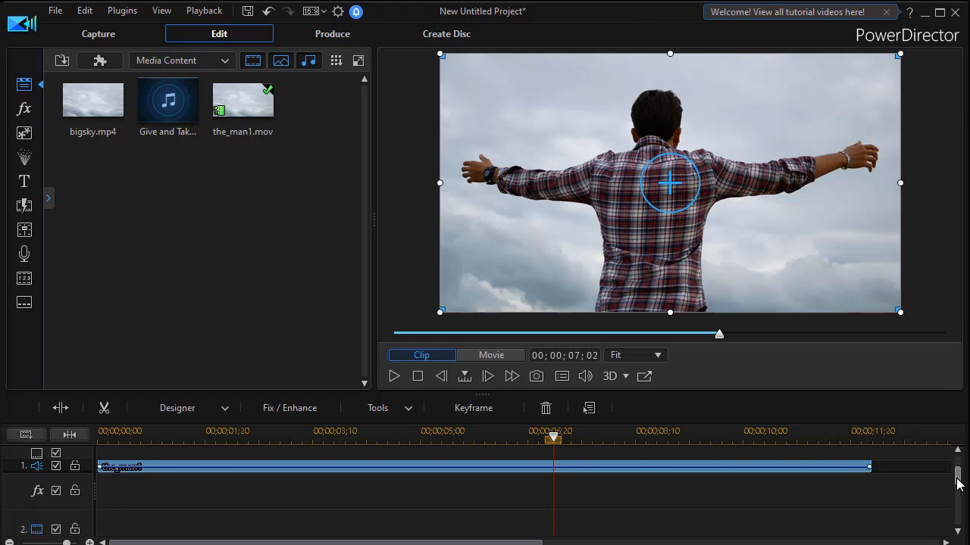
pyautogui.moveTo(24, 180)
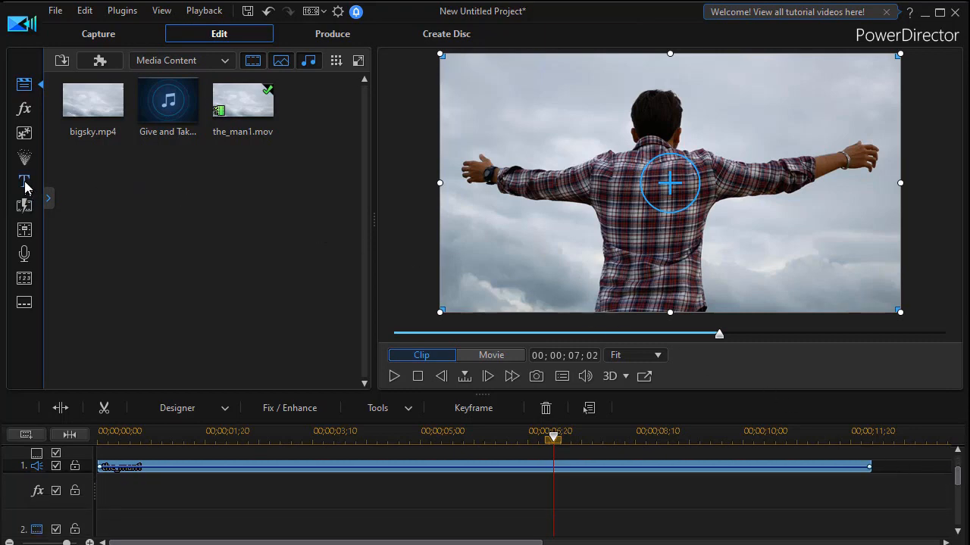
# Add the Default 'My Title' template to track 2 from the Title Room
pyautogui.click(25, 181)
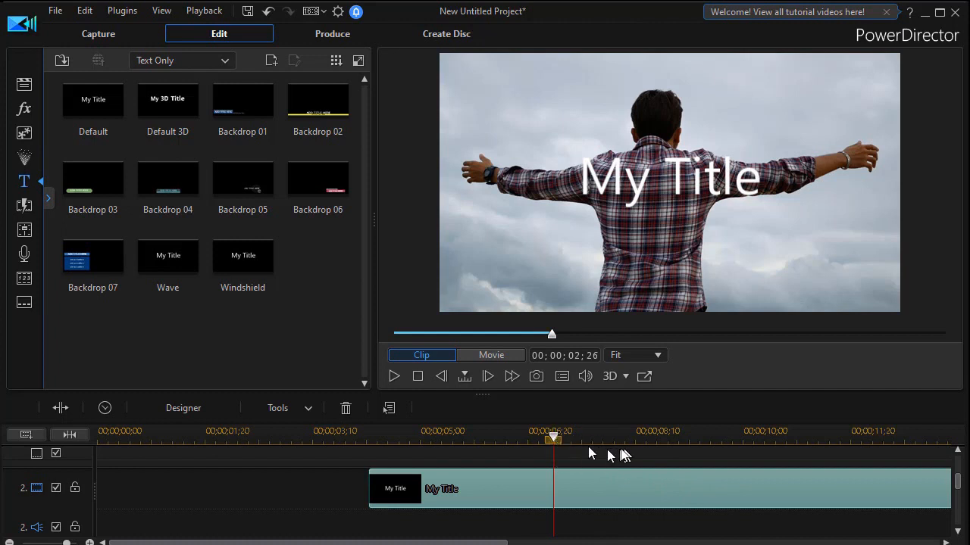
pyautogui.moveTo(568, 461)
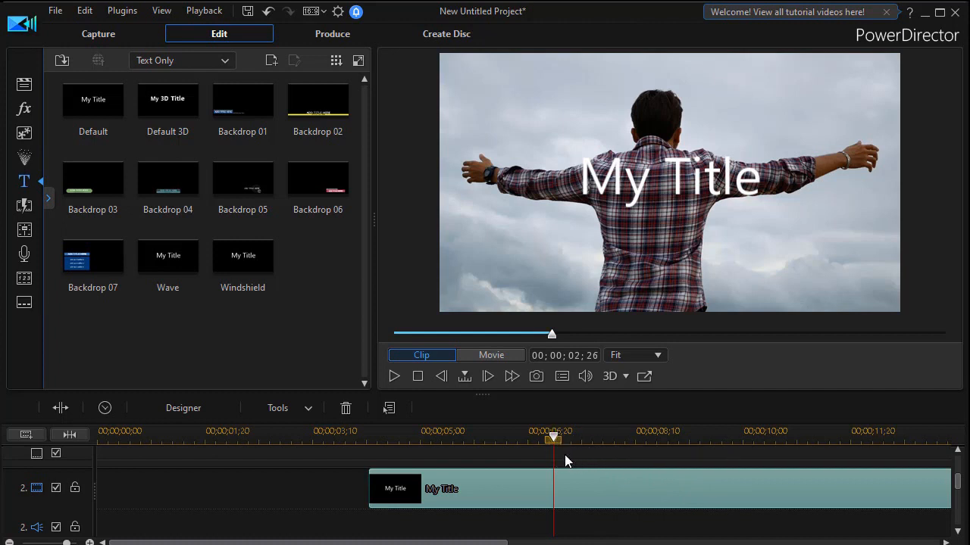
pyautogui.click(490, 355)
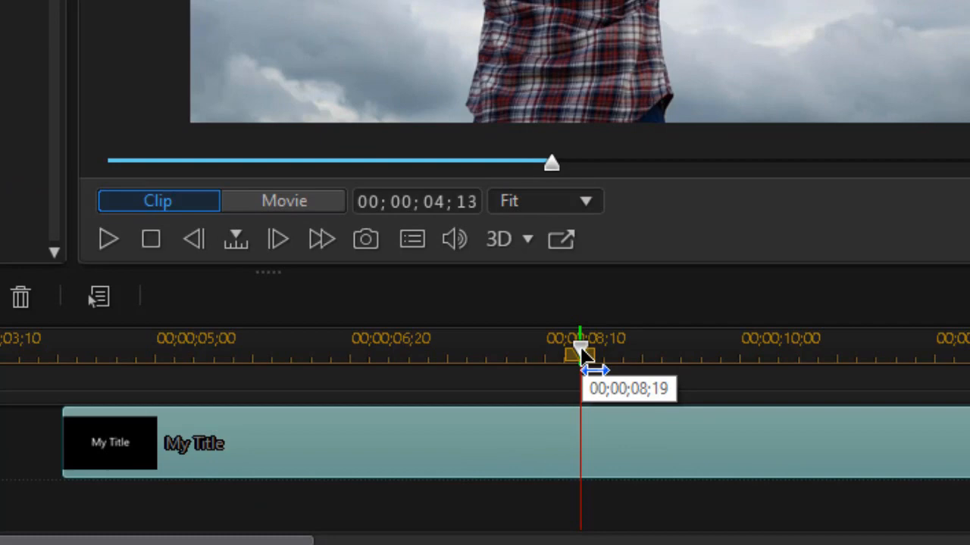
# Add a timeline marker at 00;00;08;19 for the title's start
pyautogui.rightClick(579, 356)
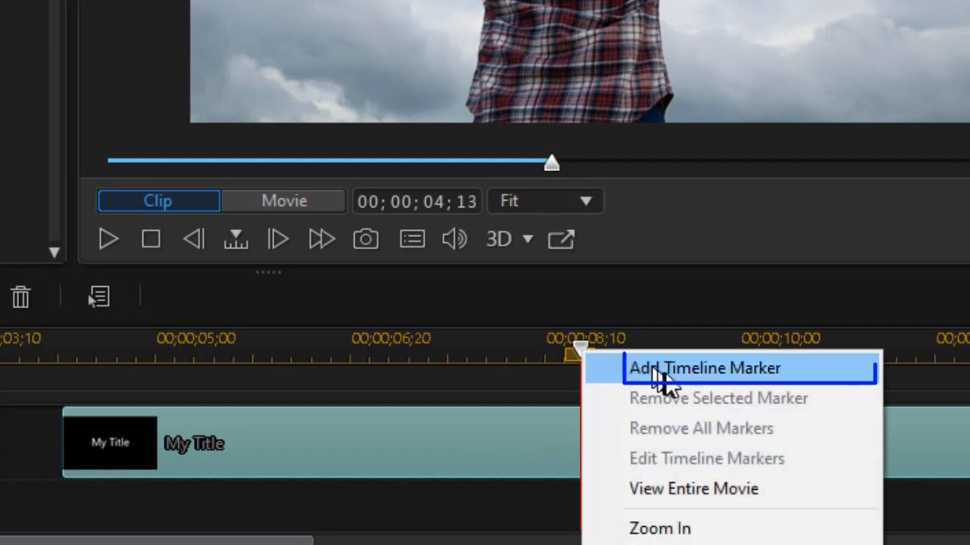
pyautogui.moveTo(669, 385)
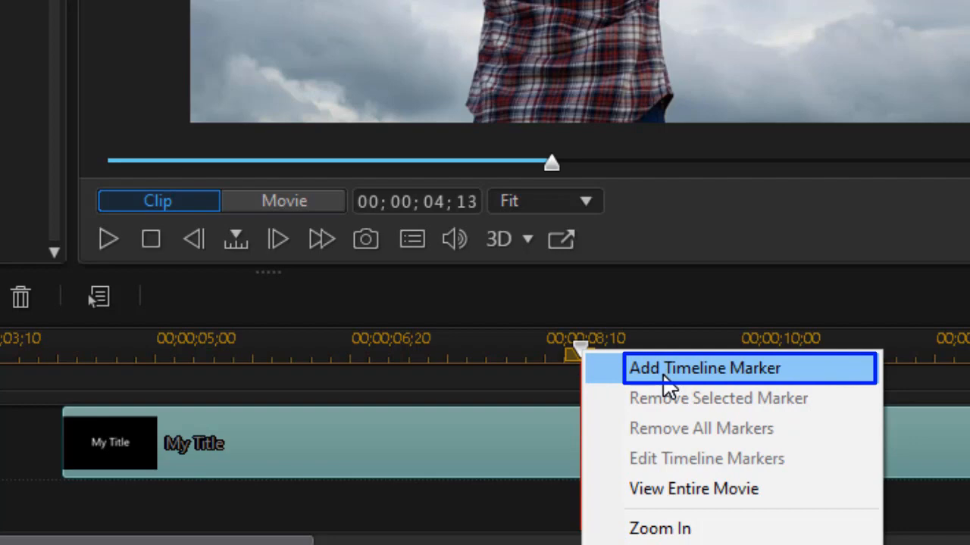
pyautogui.click(703, 368)
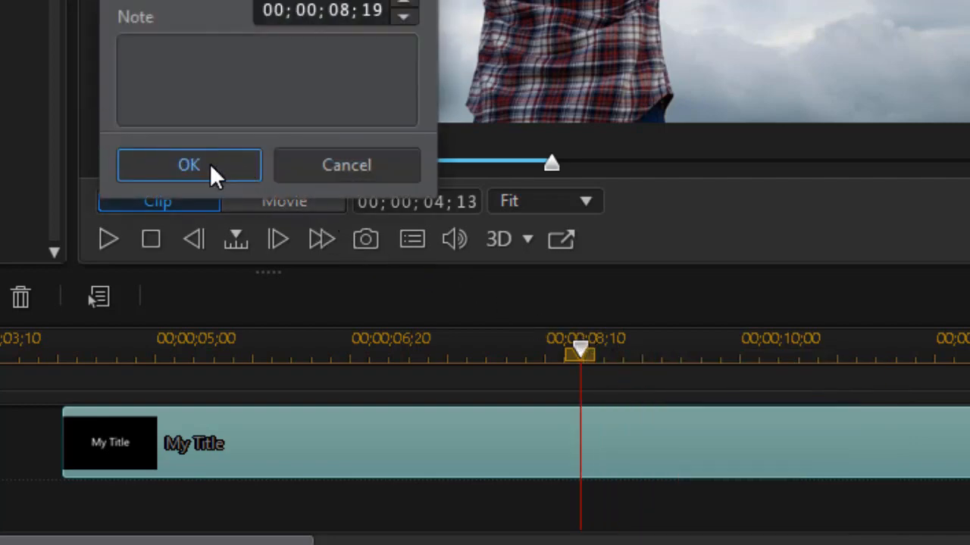
pyautogui.click(189, 165)
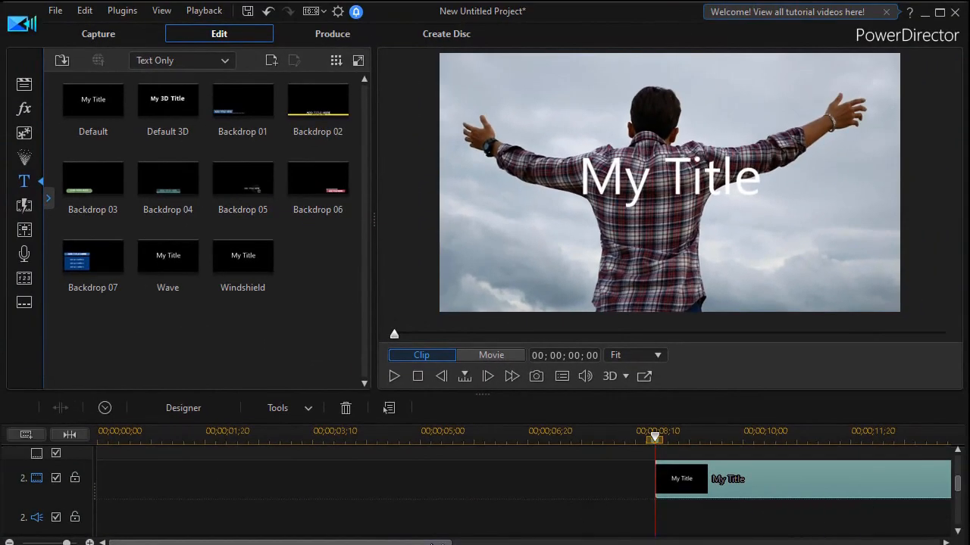
pyautogui.moveTo(483, 399)
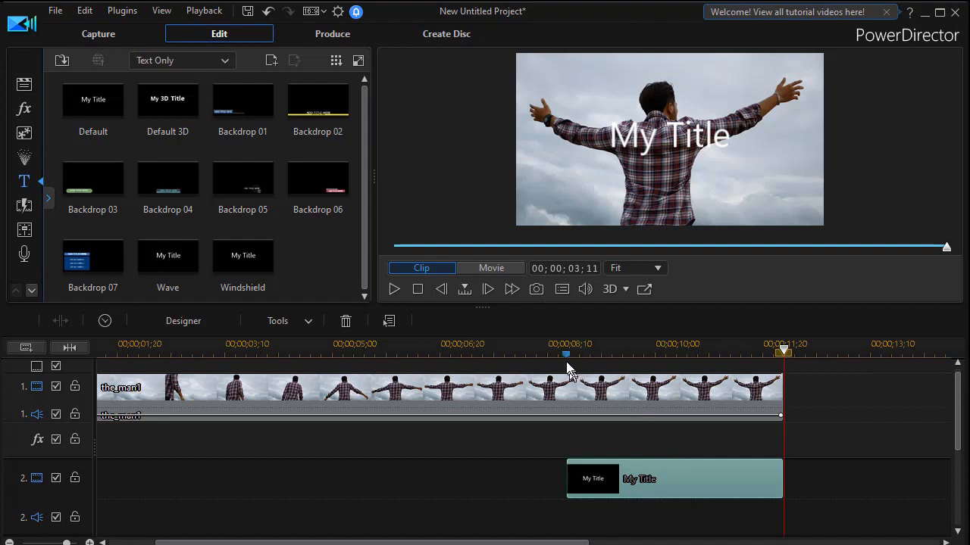
pyautogui.moveTo(621, 466)
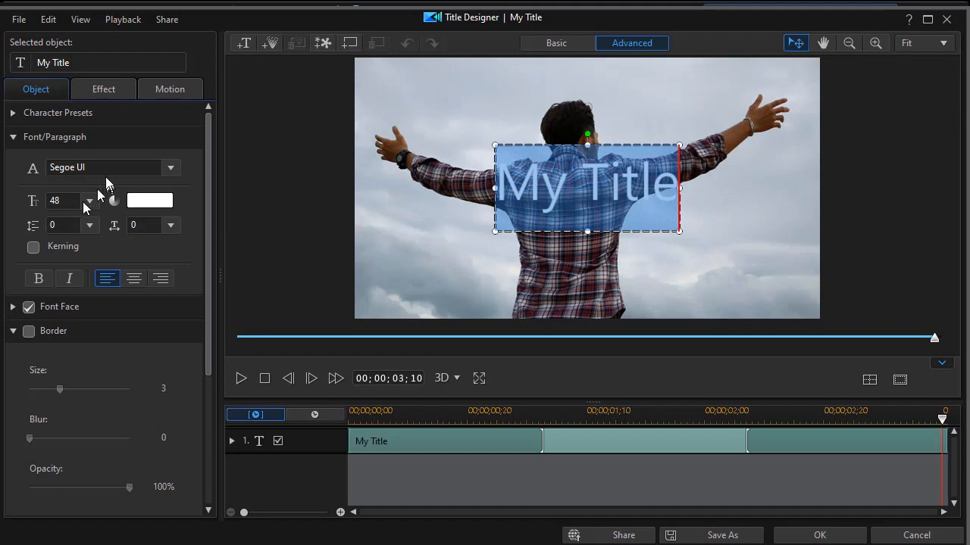
pyautogui.moveTo(19, 182)
pyautogui.write('Impact')
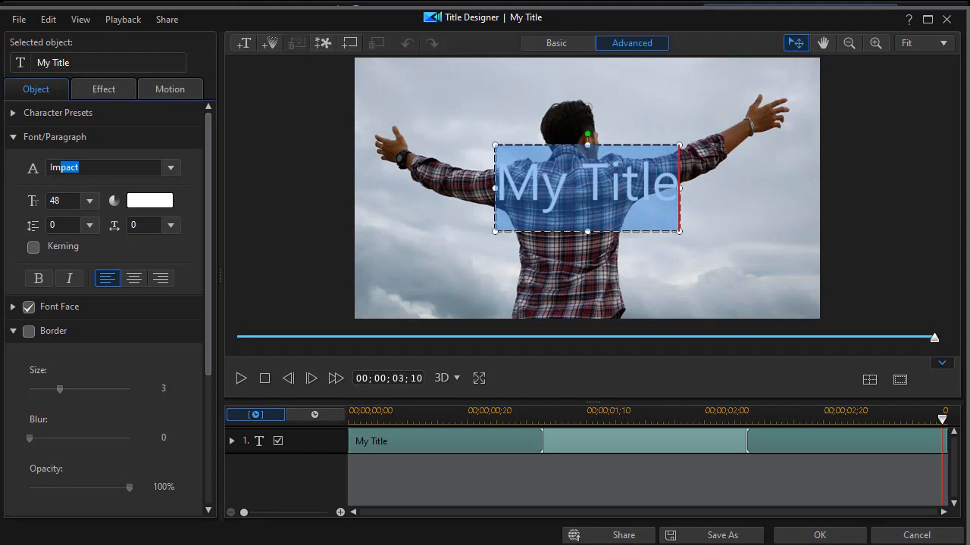
# Set the title font to Impact, size 60, with black text color
pyautogui.click(89, 201)
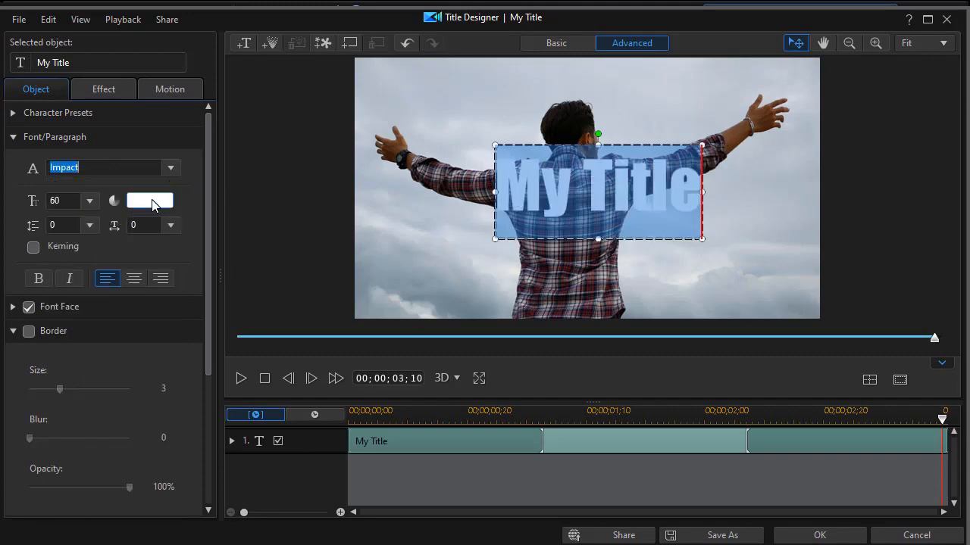
pyautogui.click(149, 200)
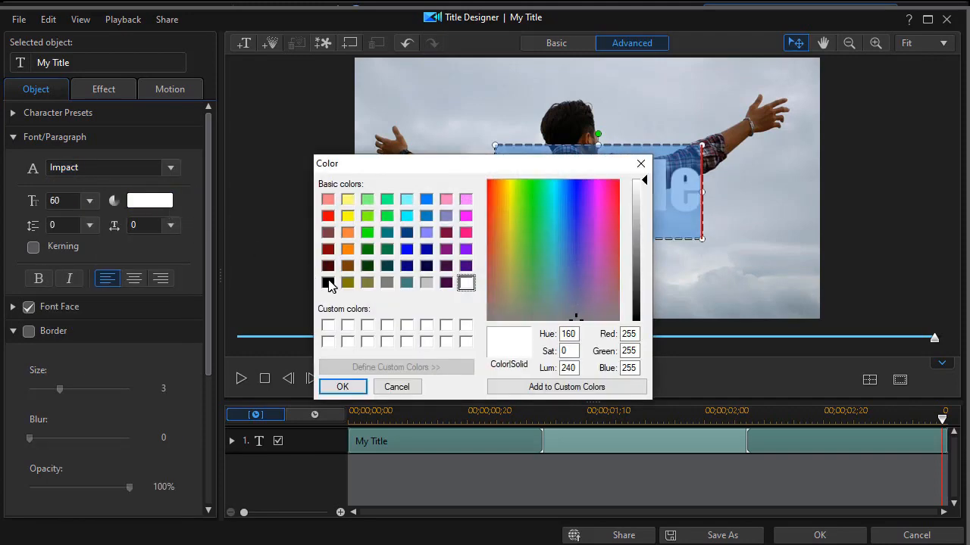
pyautogui.click(327, 283)
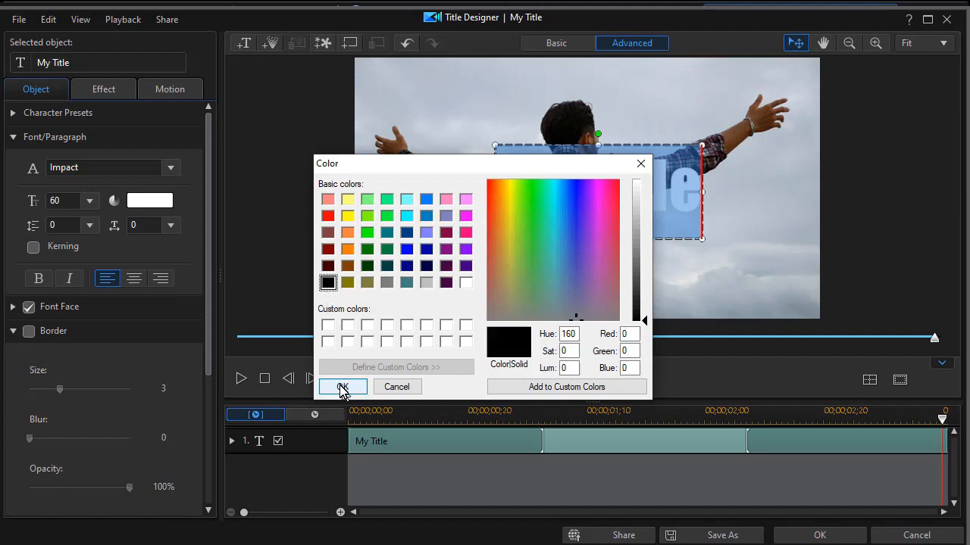
pyautogui.click(342, 387)
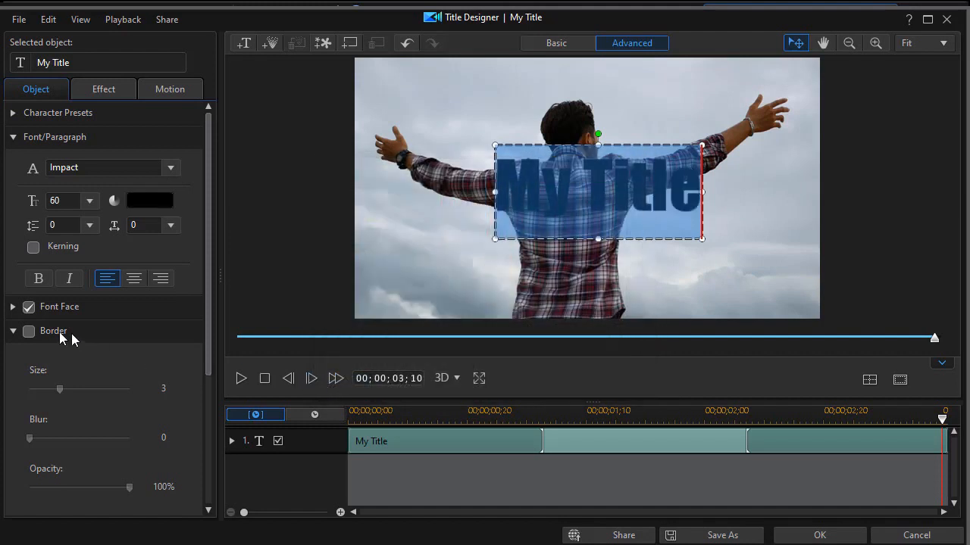
# Enable Border on the title with a uniform white outline color
pyautogui.click(29, 331)
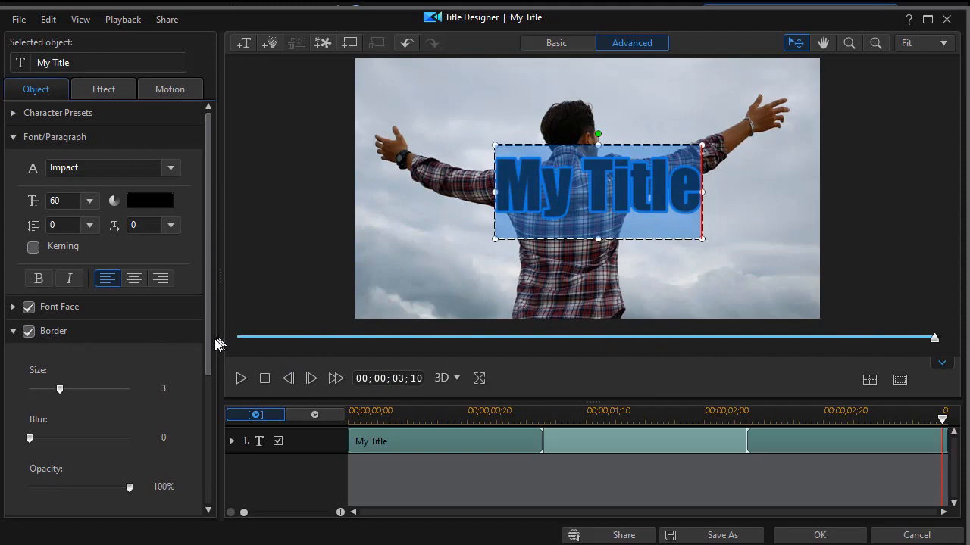
pyautogui.scroll(-3)
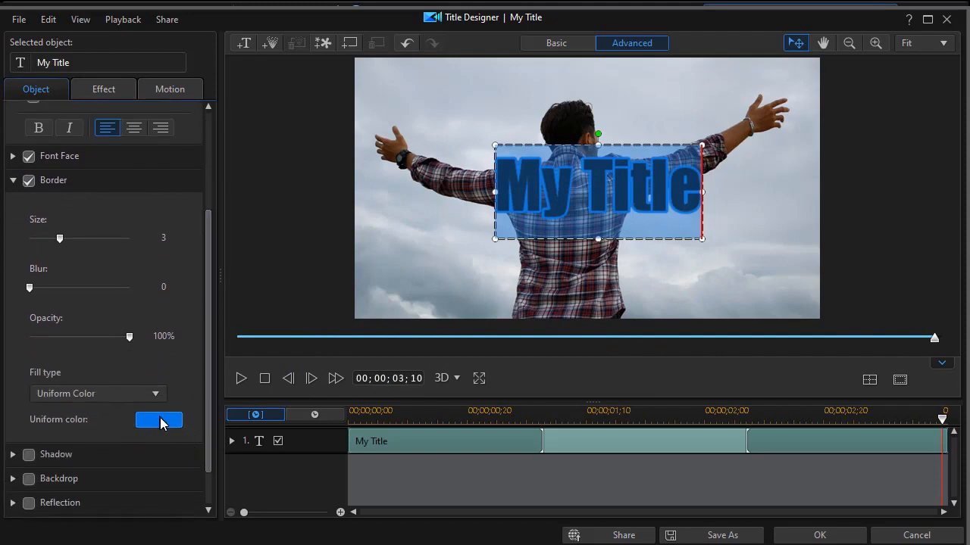
pyautogui.click(158, 420)
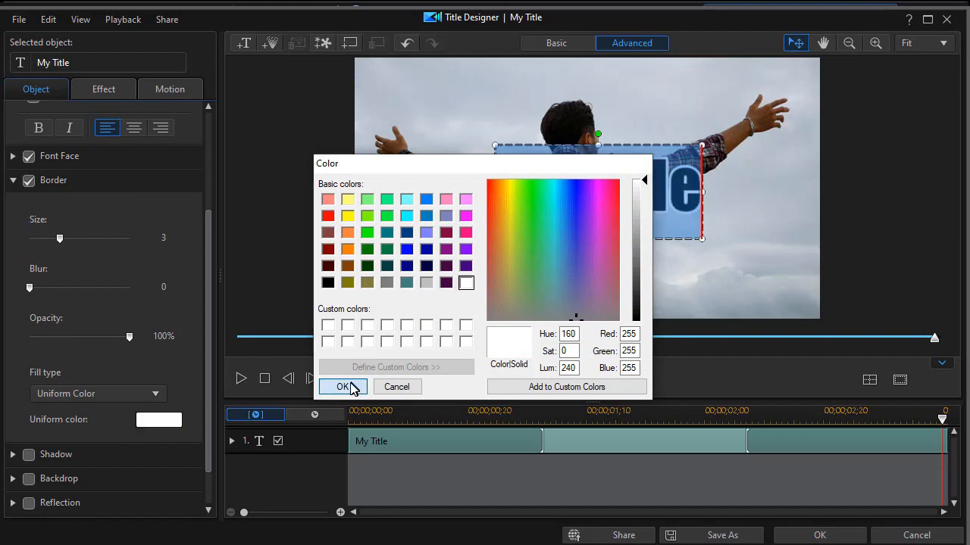
pyautogui.click(343, 387)
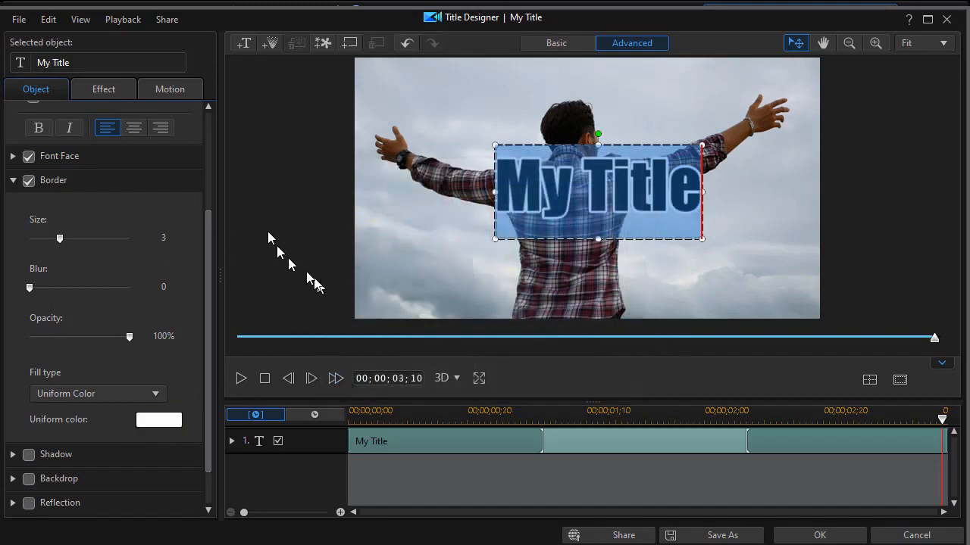
pyautogui.moveTo(476, 262)
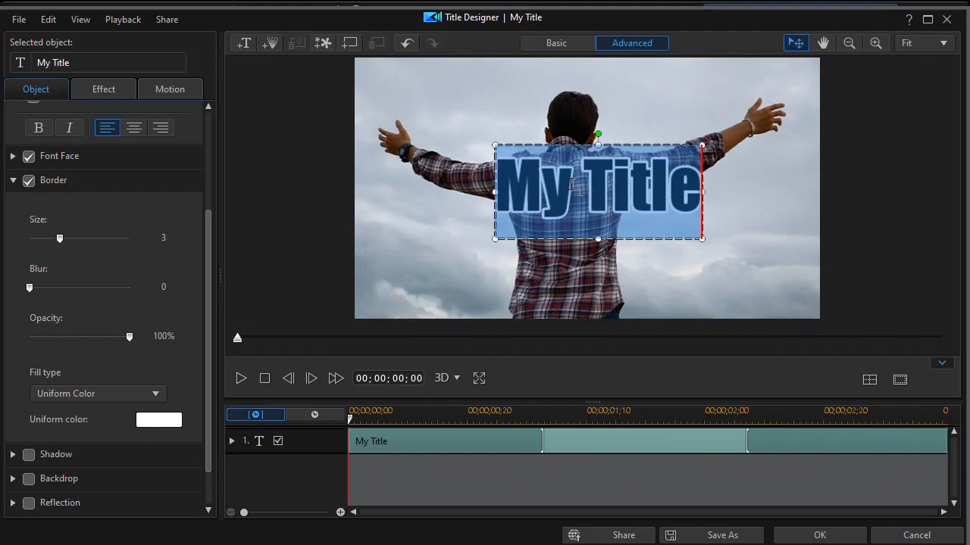
pyautogui.moveTo(624, 165)
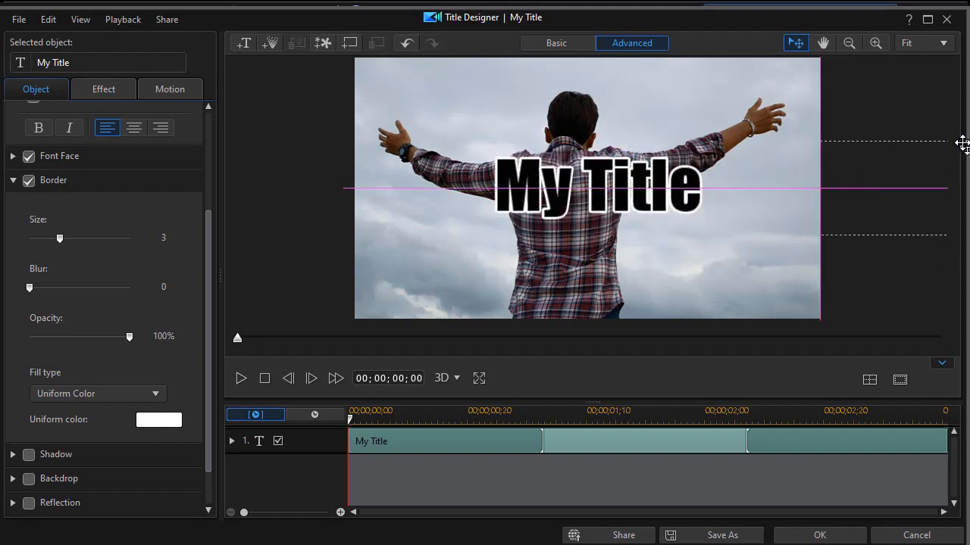
# Drag the My Title text past the right edge of the preview frame
pyautogui.moveTo(598, 190); pyautogui.dragTo(883, 189)
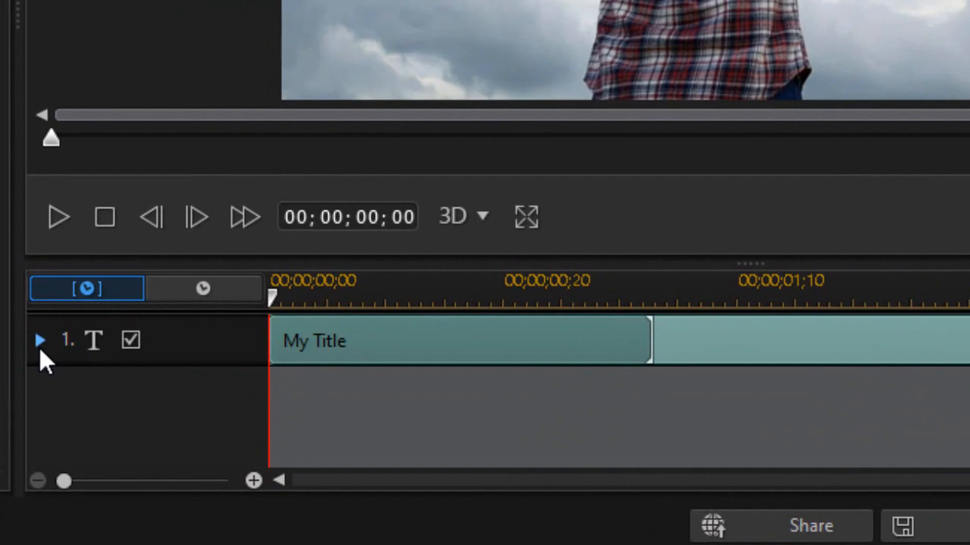
# Add Position keyframes moving the title from off-right to left, then preview it
pyautogui.click(39, 341)
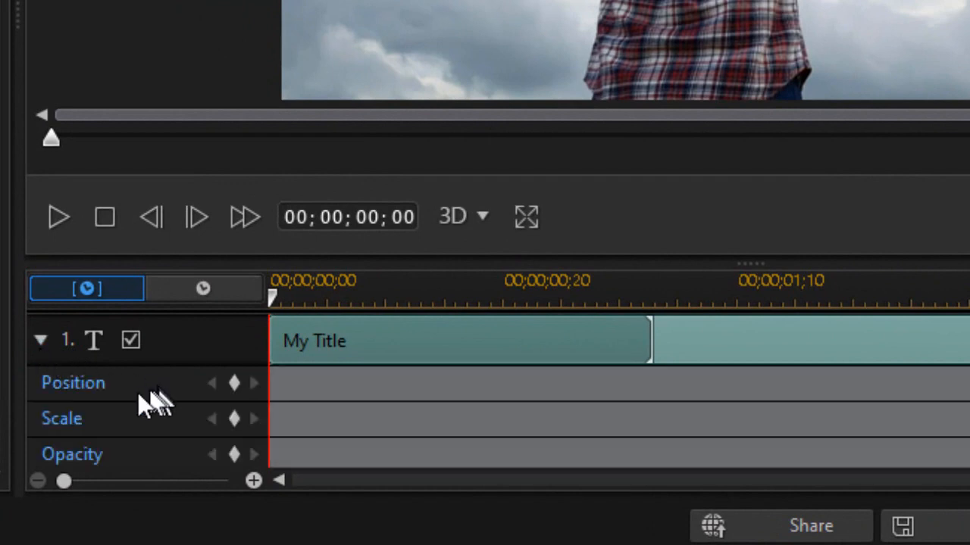
pyautogui.click(73, 383)
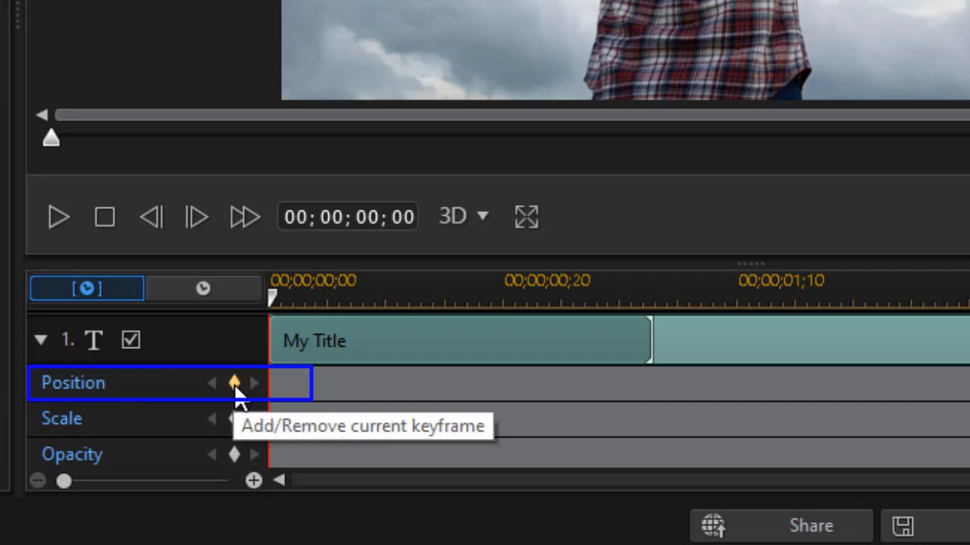
pyautogui.click(234, 382)
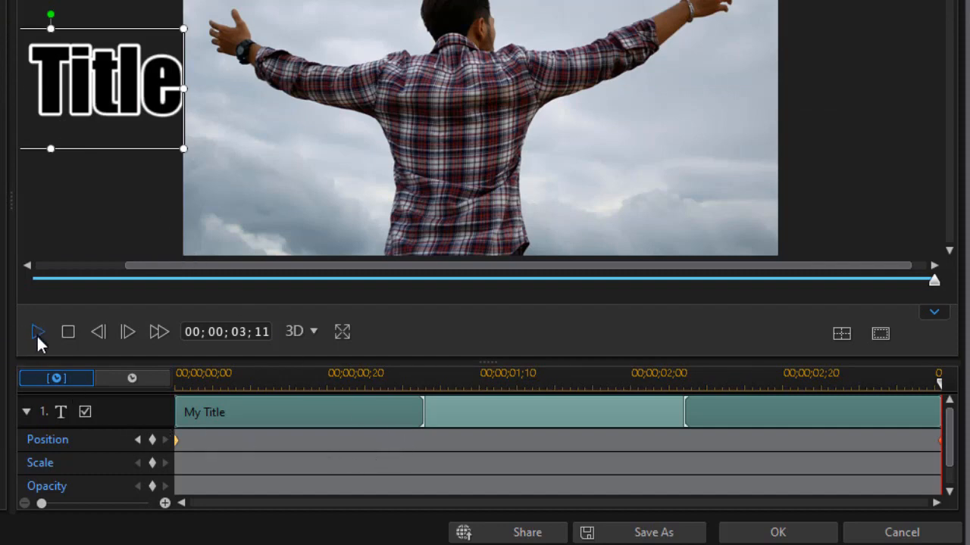
pyautogui.click(38, 332)
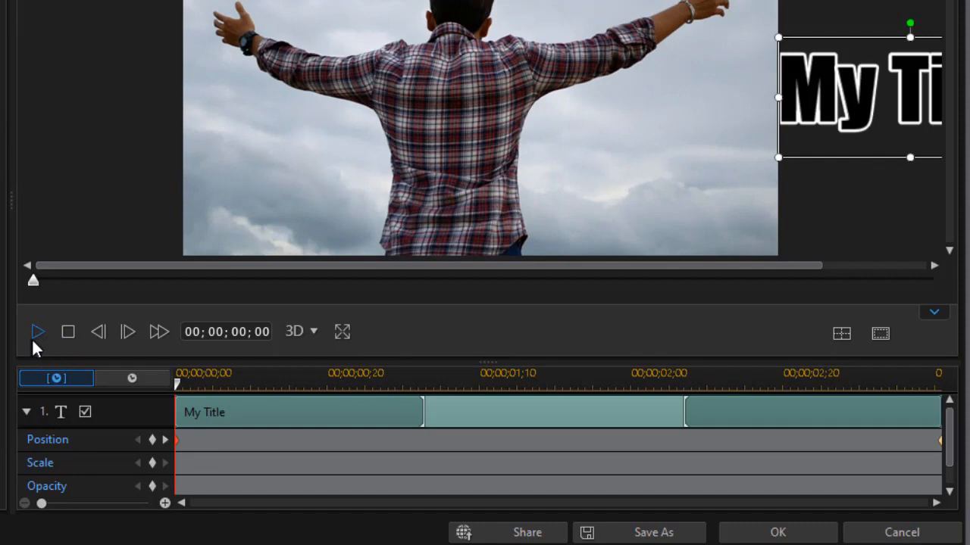
pyautogui.click(38, 331)
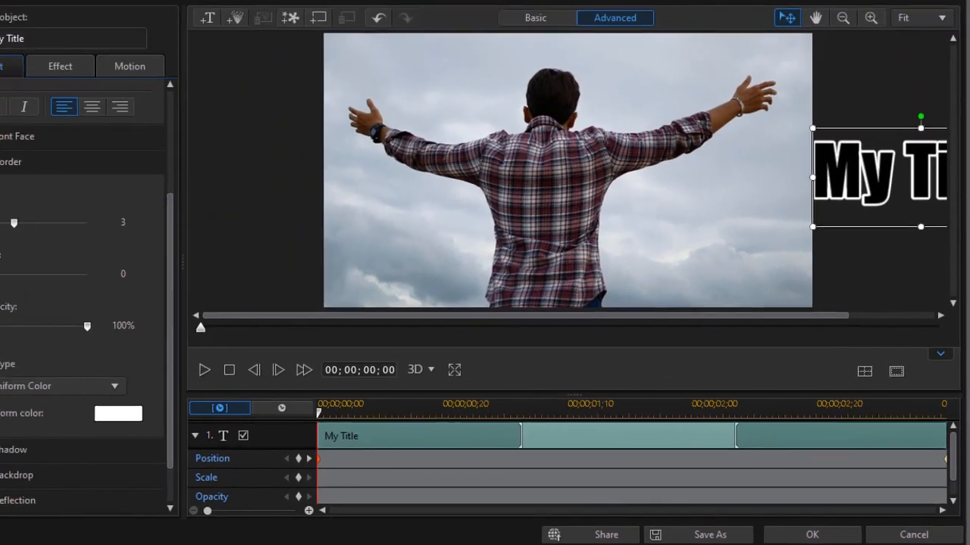
# Close the Title Designer keeping the animation and return to the Media Room
pyautogui.click(811, 534)
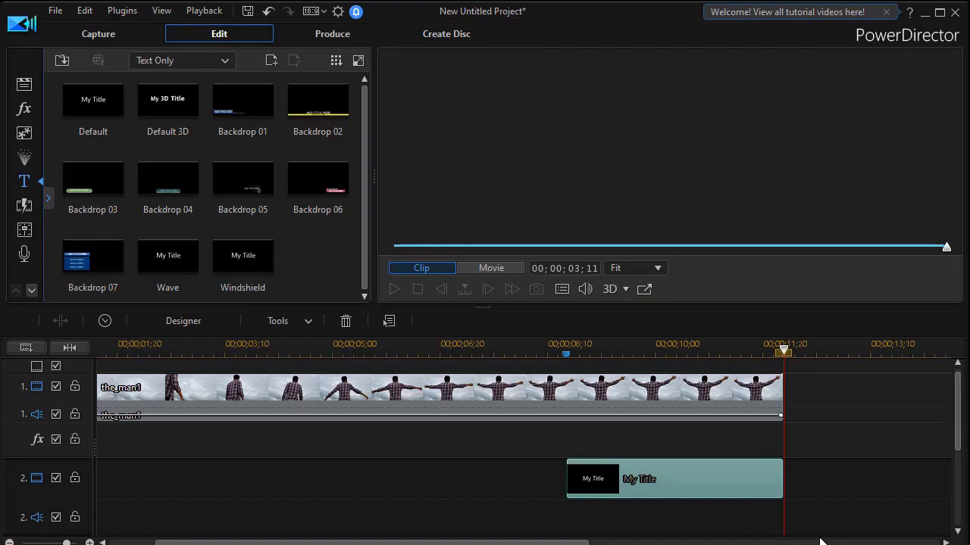
pyautogui.click(168, 99)
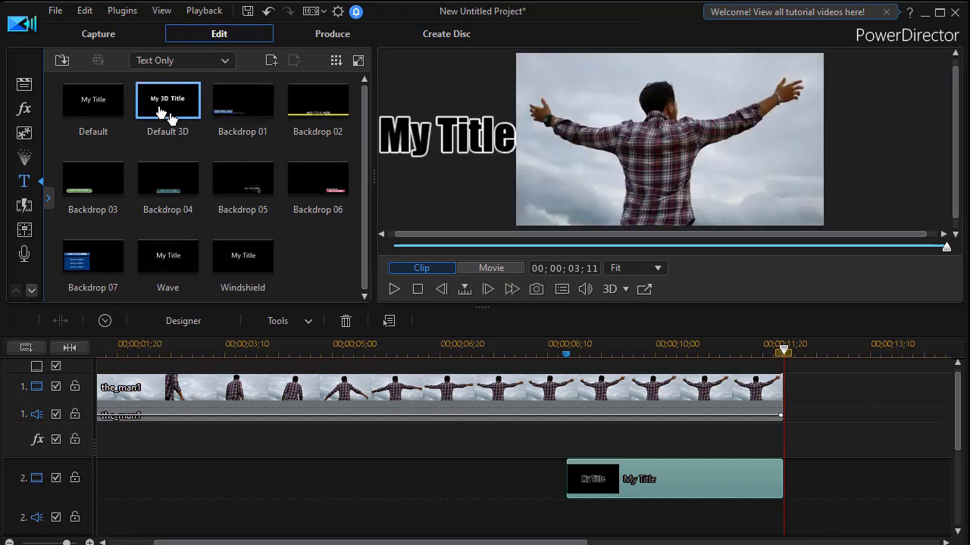
pyautogui.click(24, 84)
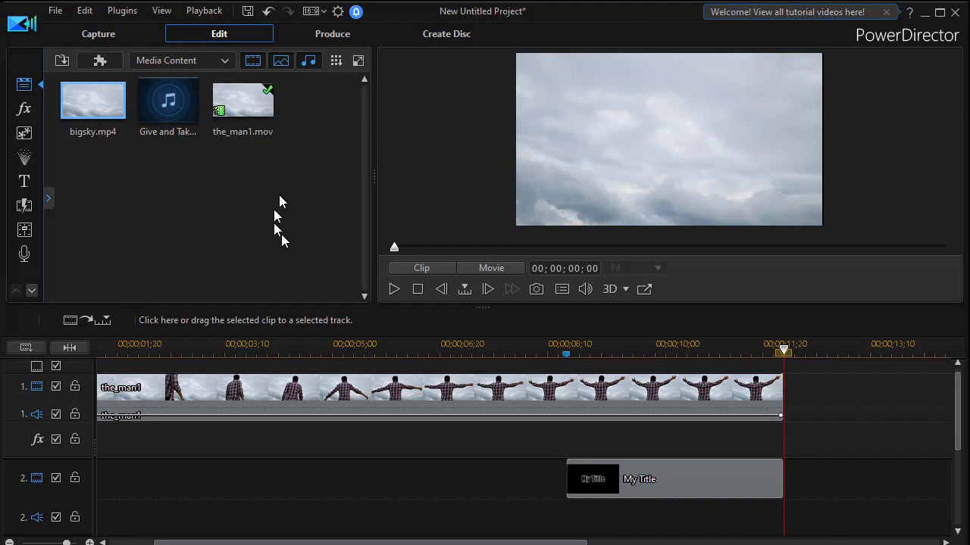
pyautogui.moveTo(507, 453)
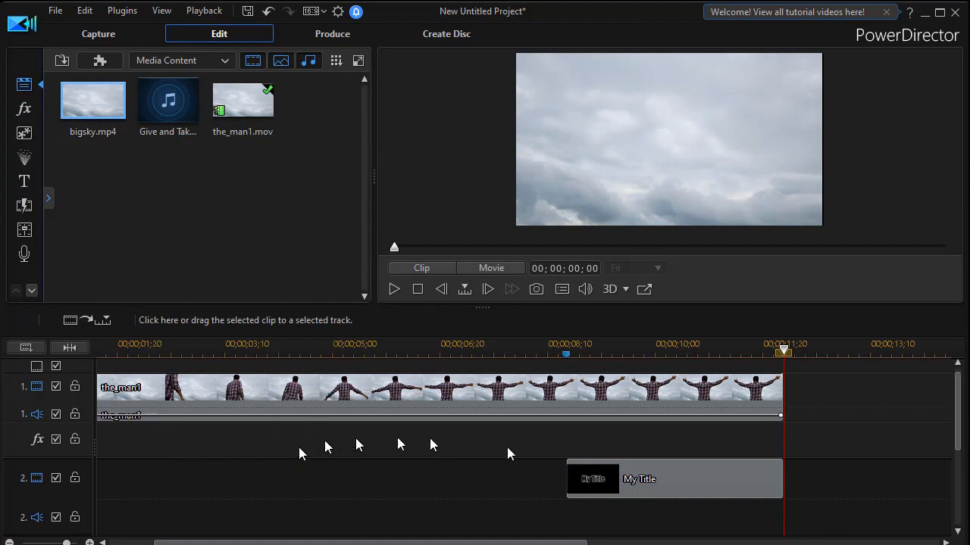
pyautogui.moveTo(83, 465)
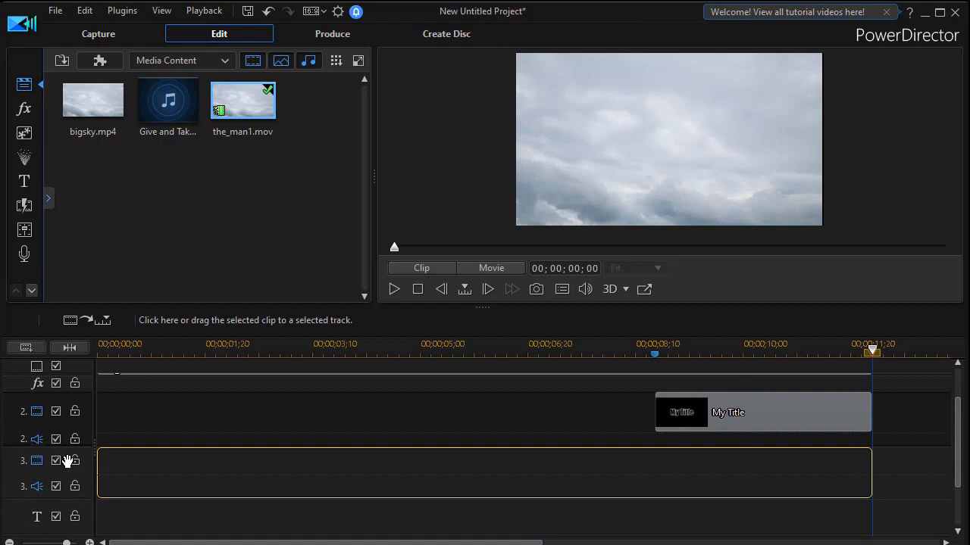
# Drag another copy of the_man1.mov onto video track 3
pyautogui.moveTo(243, 101); pyautogui.dragTo(485, 470)
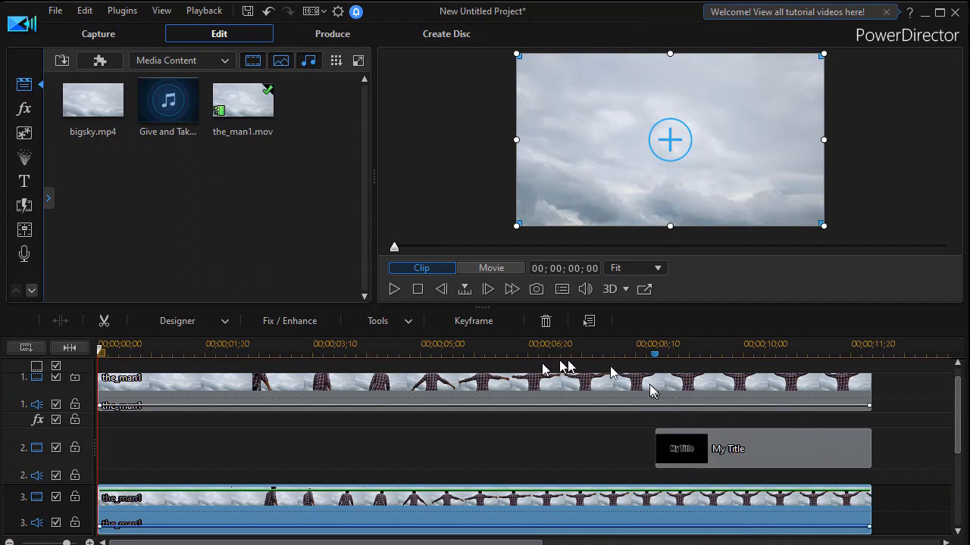
pyautogui.moveTo(628, 417)
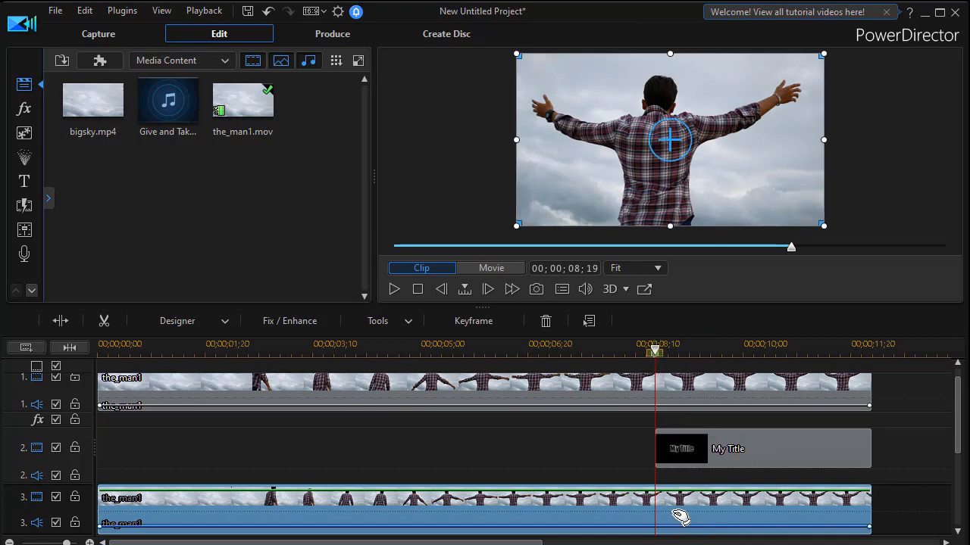
pyautogui.moveTo(693, 517)
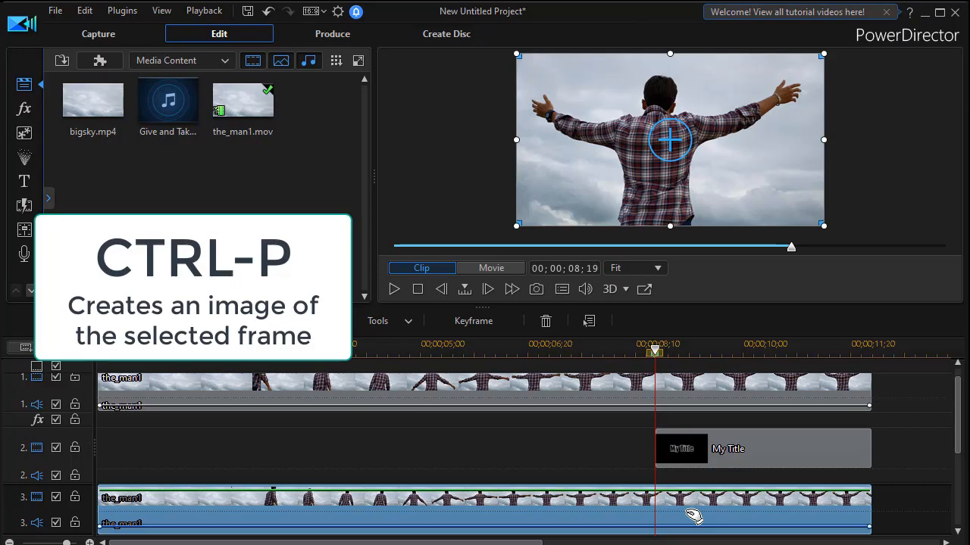
# Snapshot the man frame at 00;00;08;19 as guy.jpg with Ctrl+P
pyautogui.press('ctrl+p')
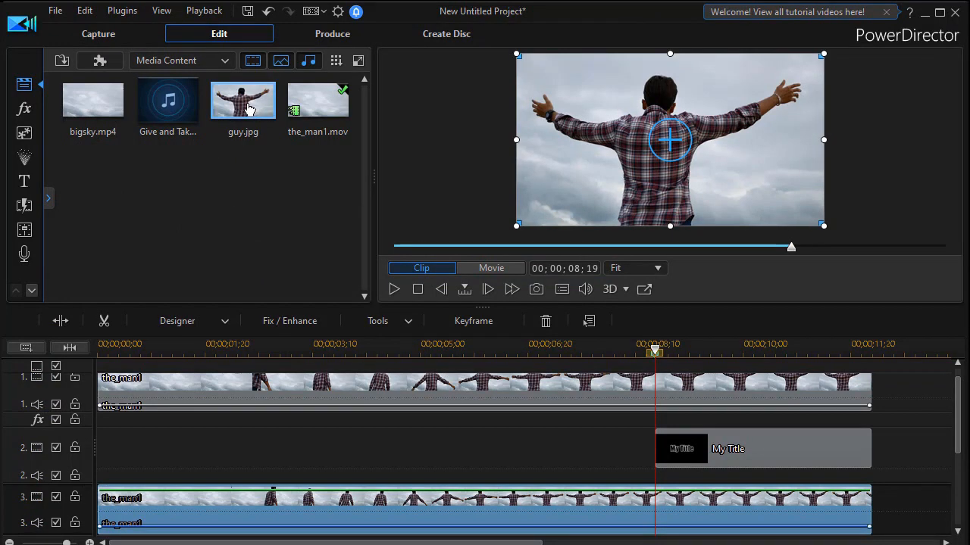
pyautogui.moveTo(254, 110)
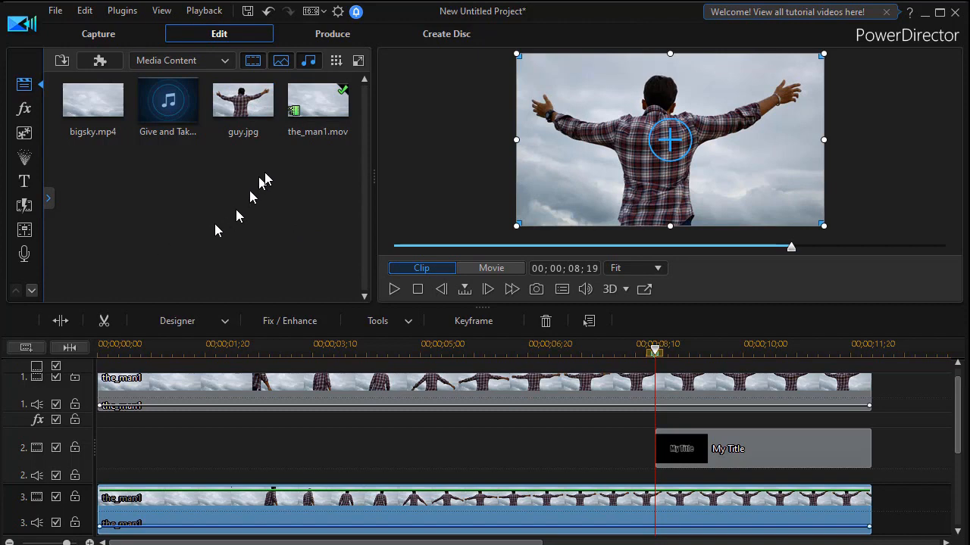
pyautogui.moveTo(243, 102)
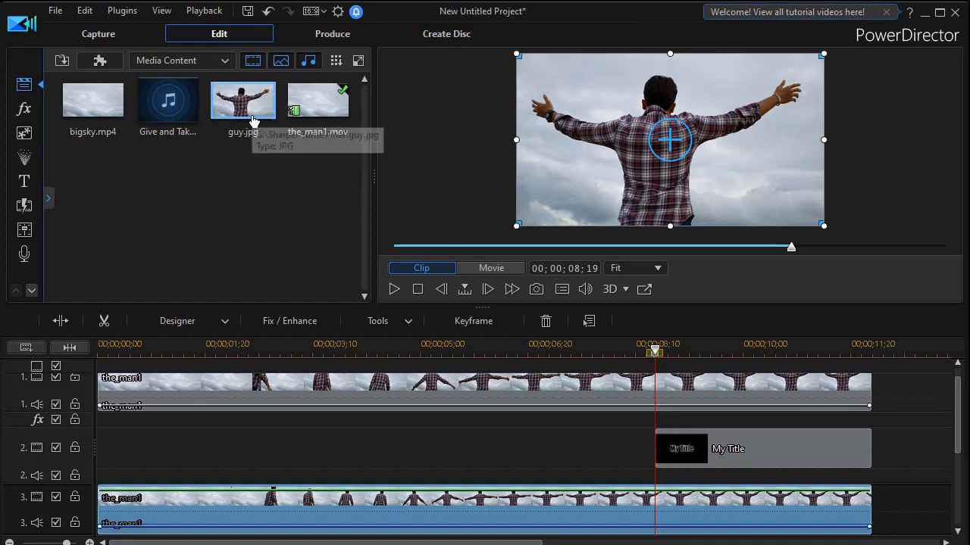
pyautogui.moveTo(254, 182)
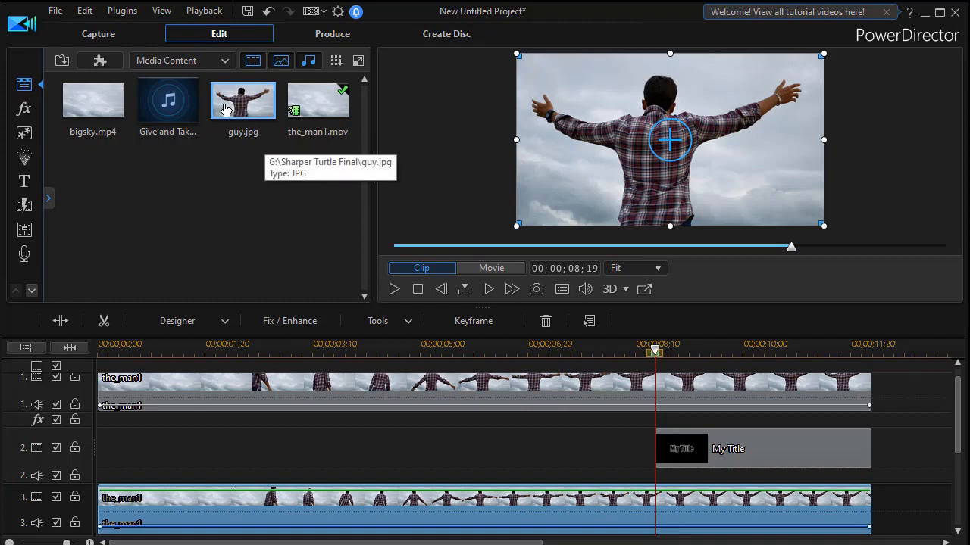
pyautogui.moveTo(227, 238)
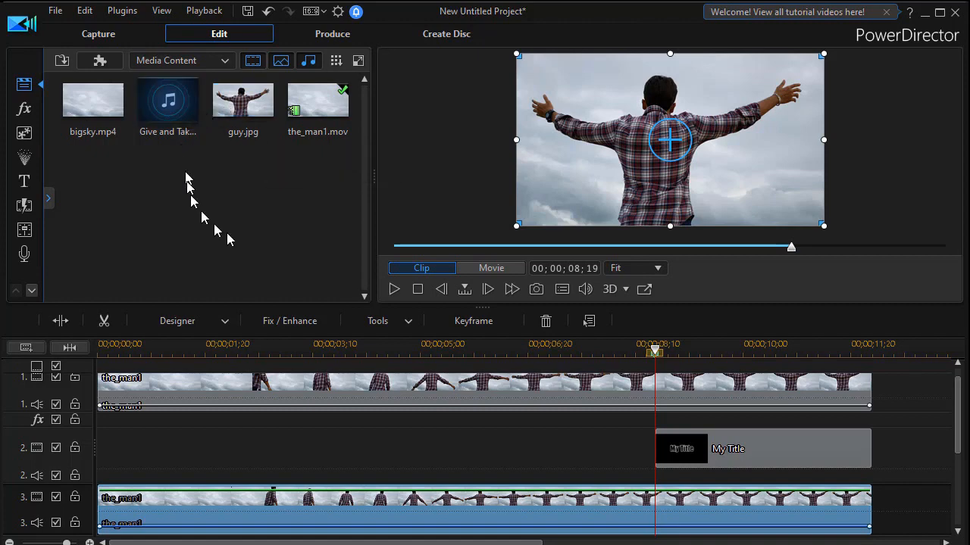
pyautogui.moveTo(235, 238)
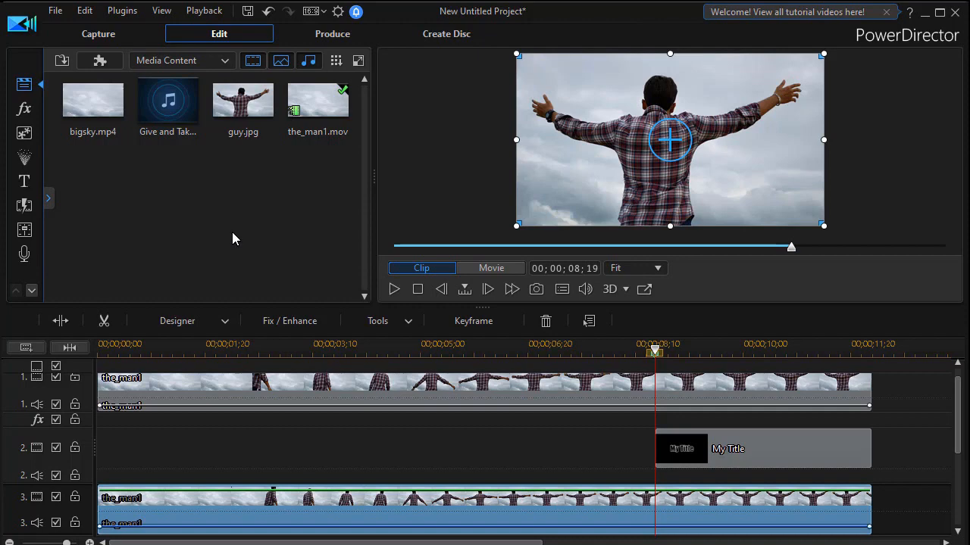
pyautogui.moveTo(266, 205)
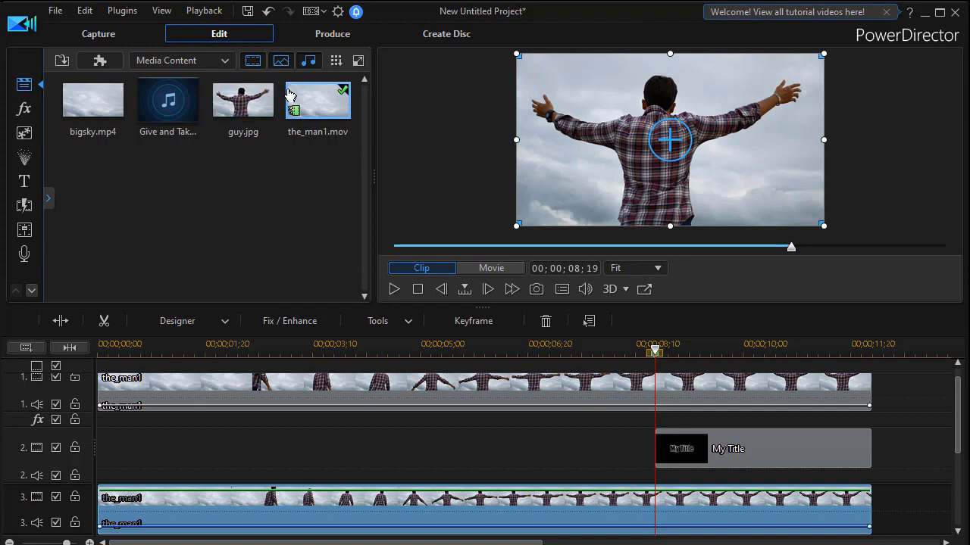
pyautogui.moveTo(242, 99)
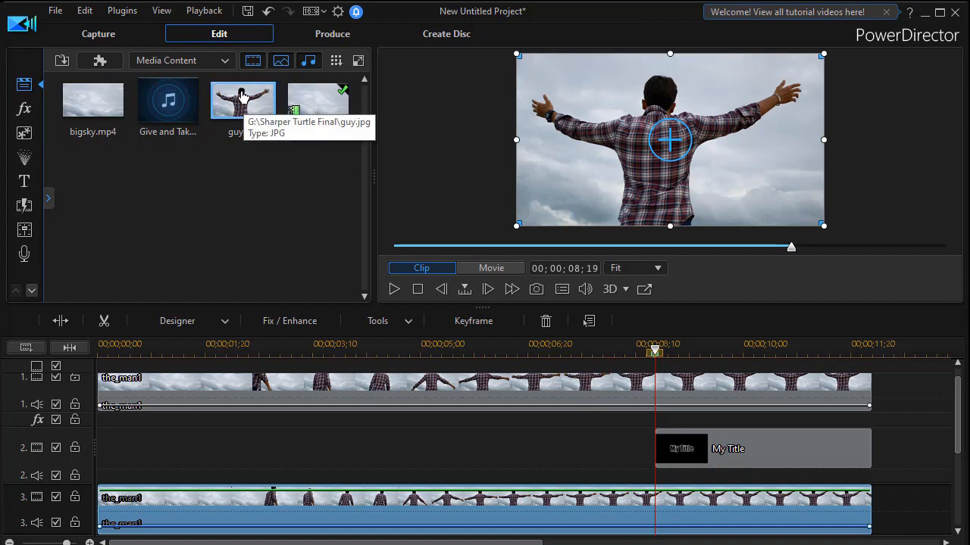
# Bring up the actions menu for the guy.jpg snapshot in the Media Room
pyautogui.rightClick(243, 99)
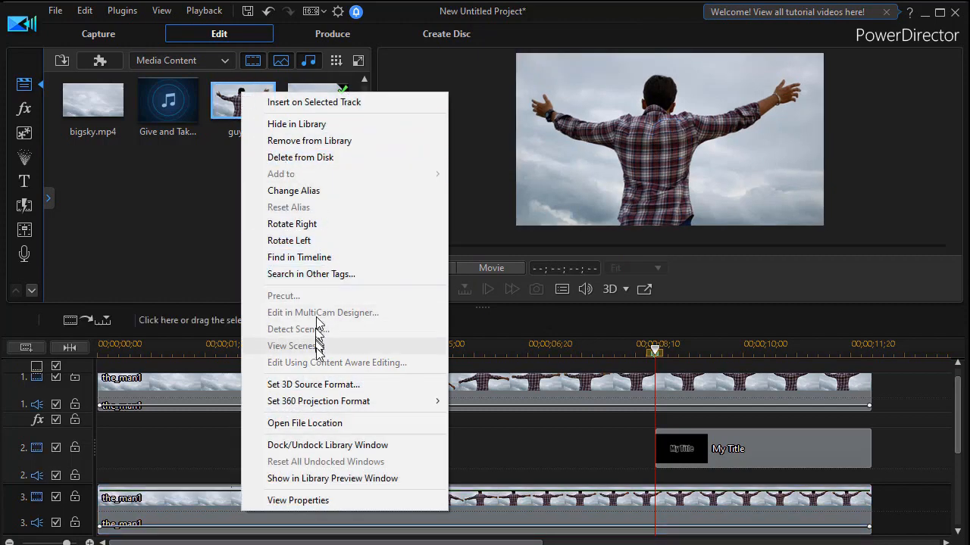
pyautogui.moveTo(326, 428)
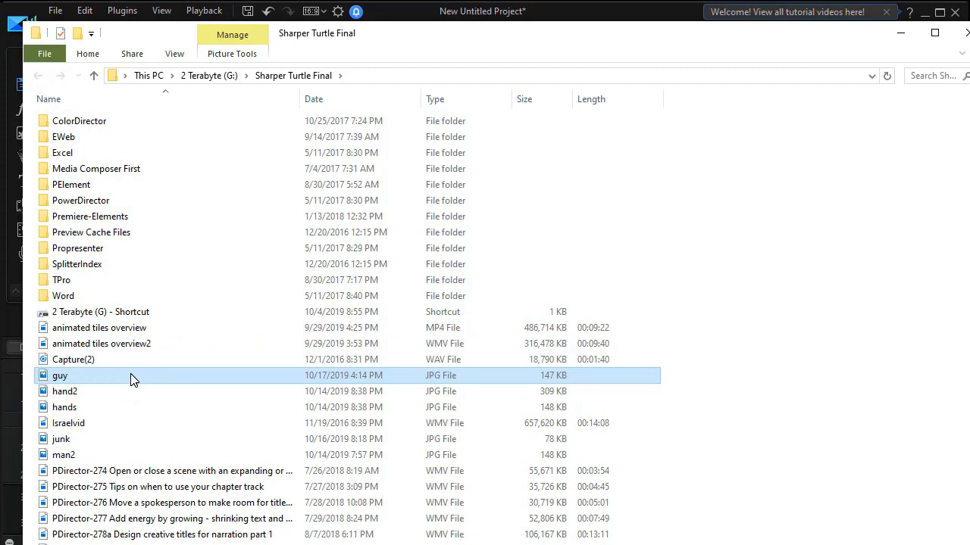
# Bring up the file actions for guy.jpg in the Sharper Turtle Final folder
pyautogui.rightClick(59, 375)
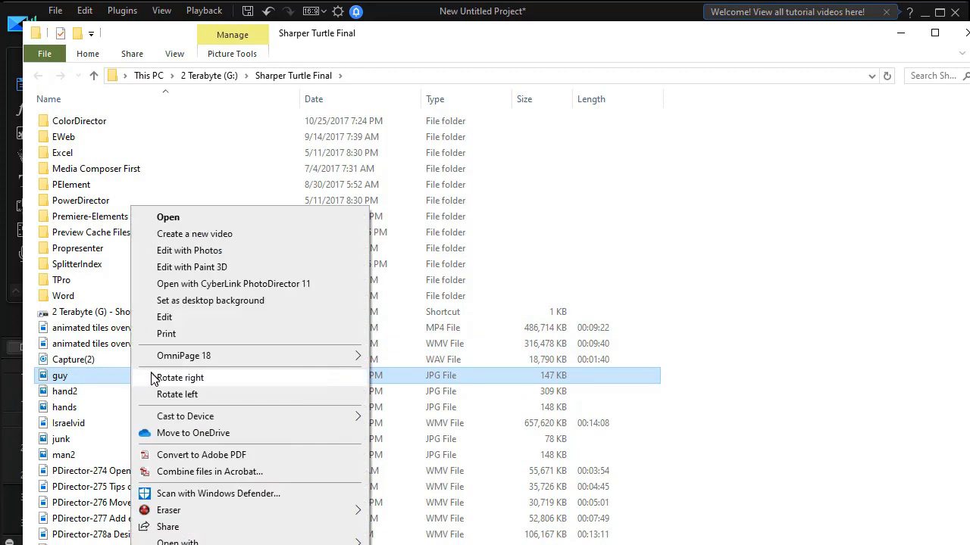
pyautogui.moveTo(166, 394)
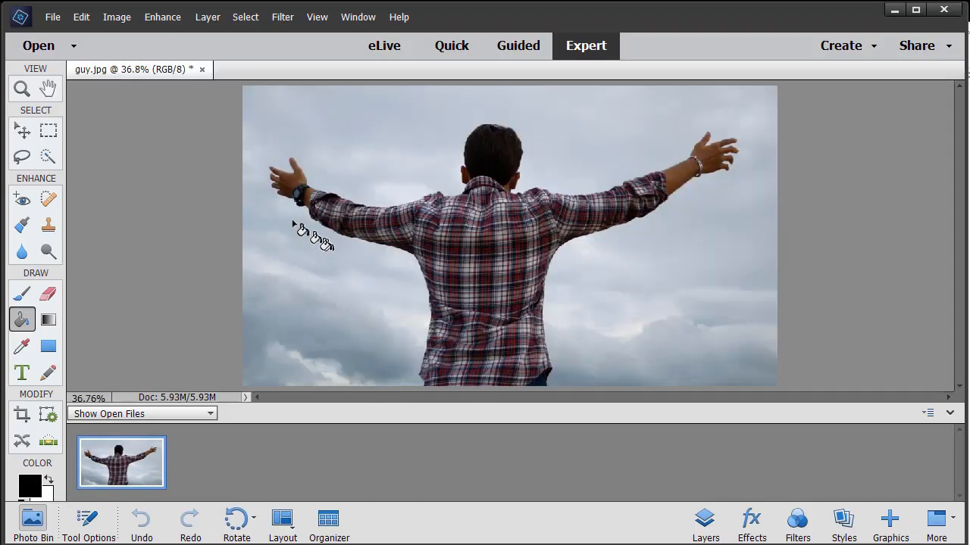
pyautogui.moveTo(140, 227)
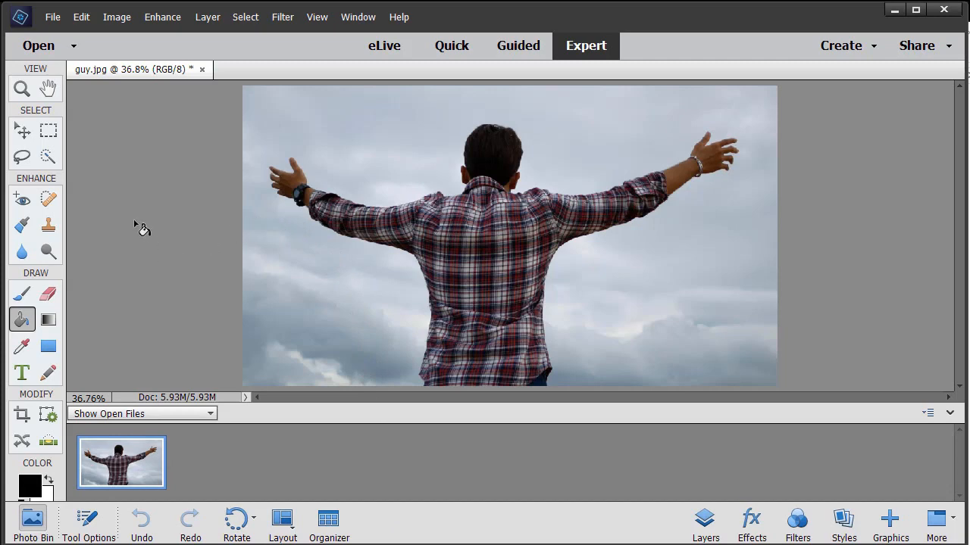
pyautogui.moveTo(49, 225)
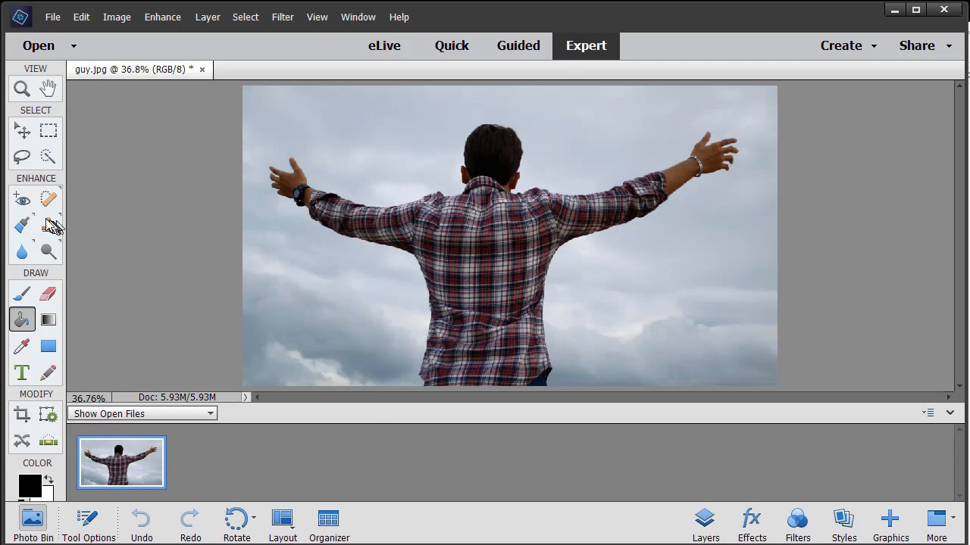
# Quick-select the man's whole body in guy.jpg and fill the selection with white
pyautogui.click(48, 156)
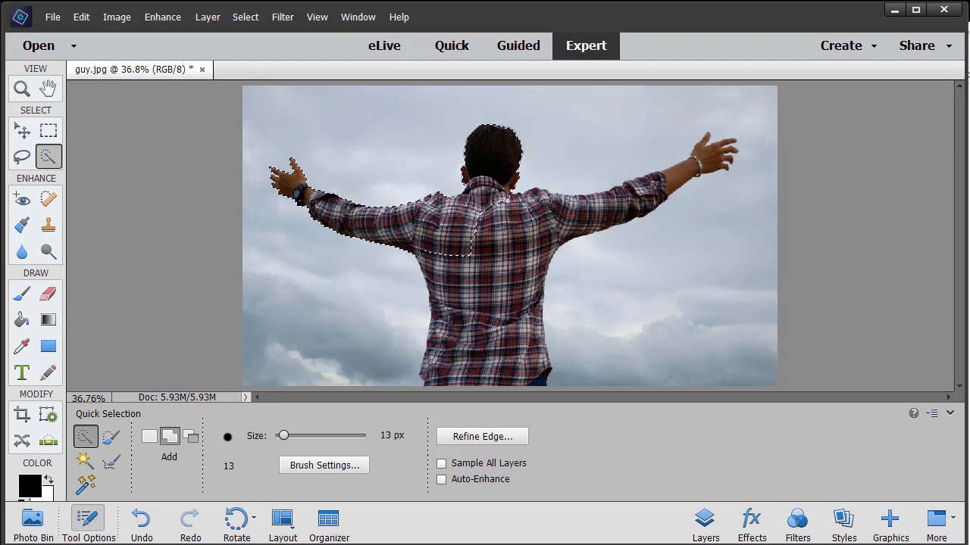
pyautogui.moveTo(523, 204); pyautogui.dragTo(613, 205)
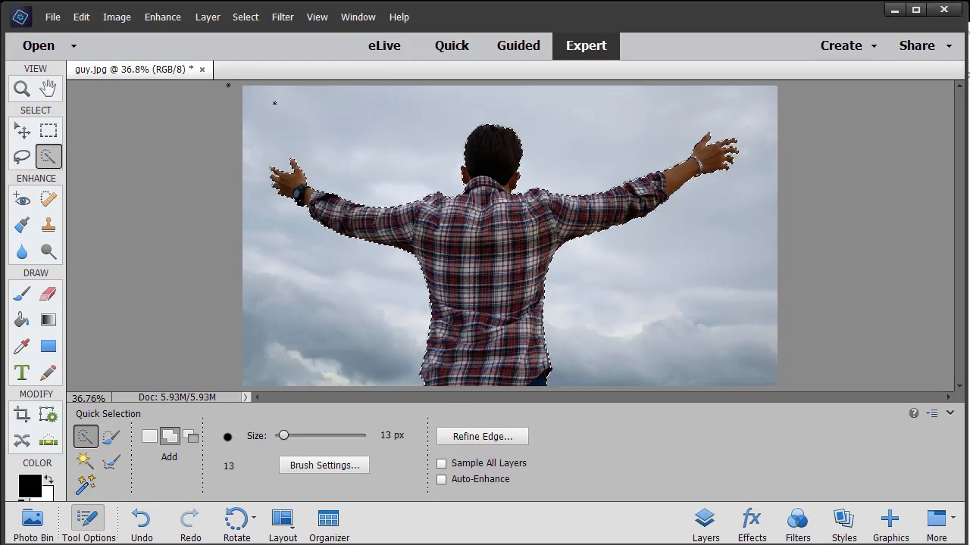
pyautogui.click(81, 17)
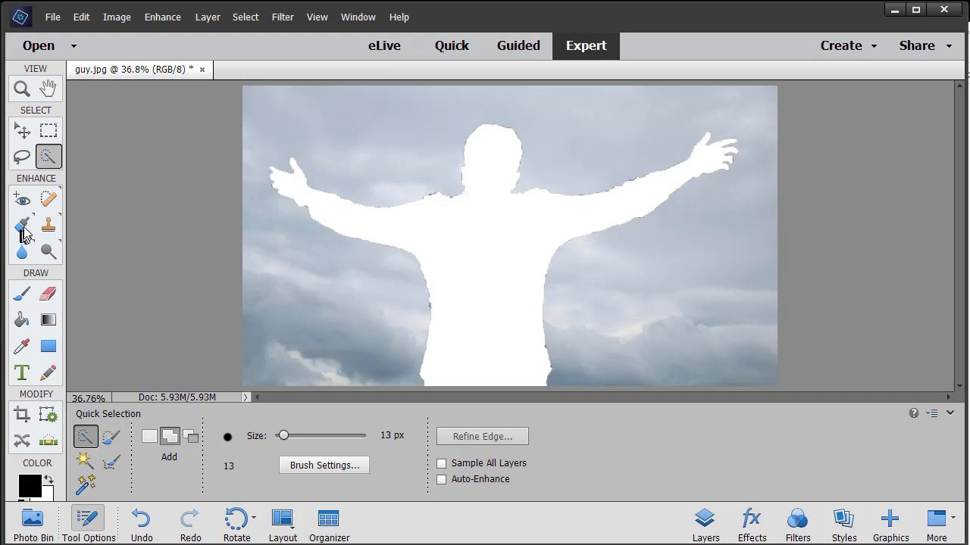
# Paint-bucket the white figure with black to make a solid silhouette
pyautogui.click(22, 319)
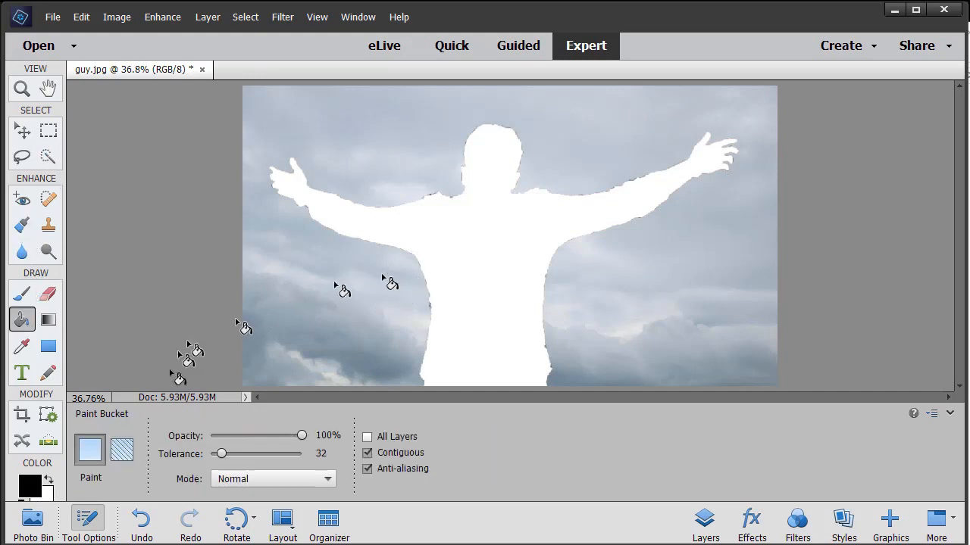
pyautogui.moveTo(469, 280)
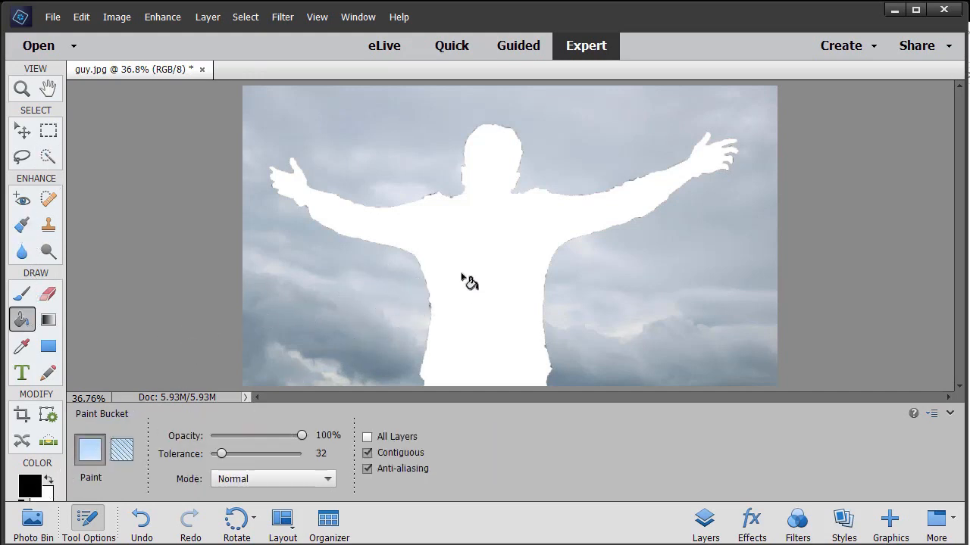
pyautogui.click(469, 282)
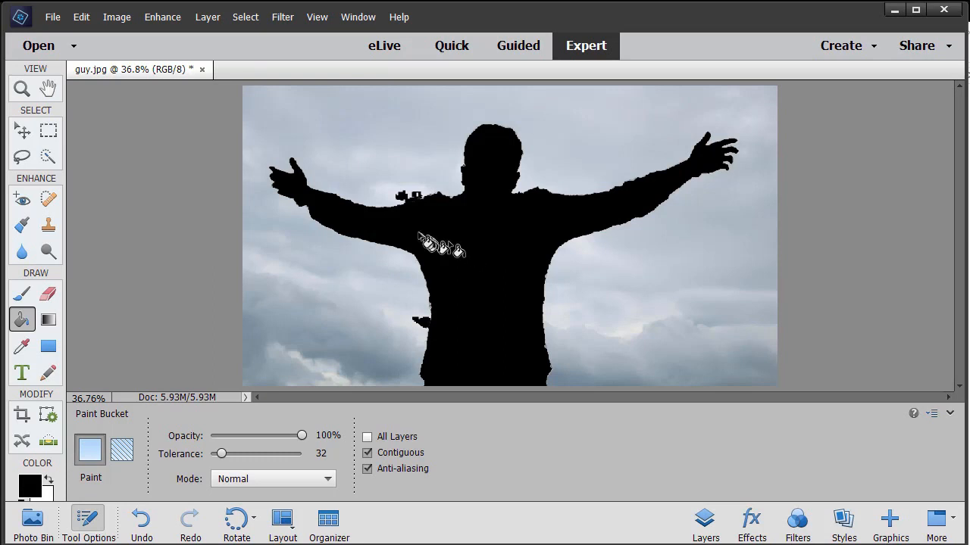
pyautogui.moveTo(410, 205)
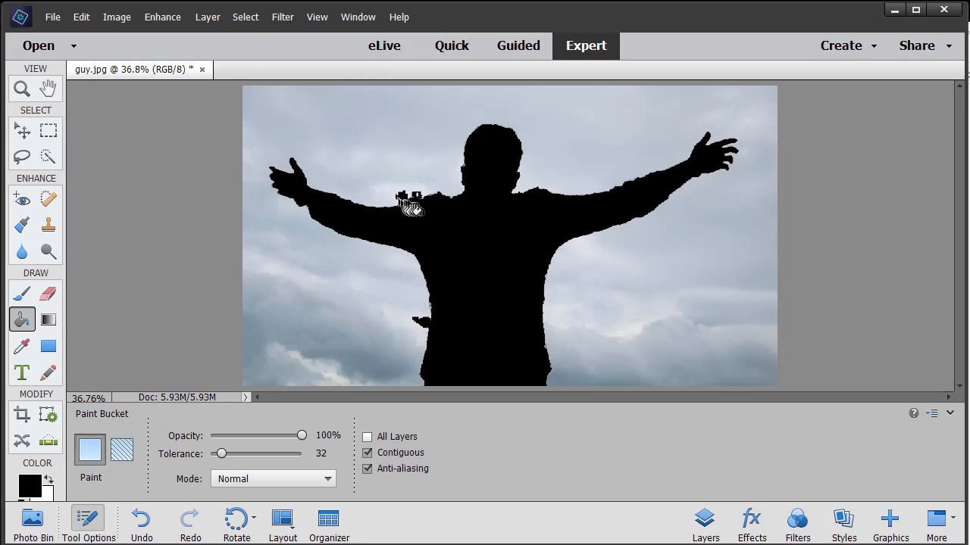
pyautogui.moveTo(465, 254)
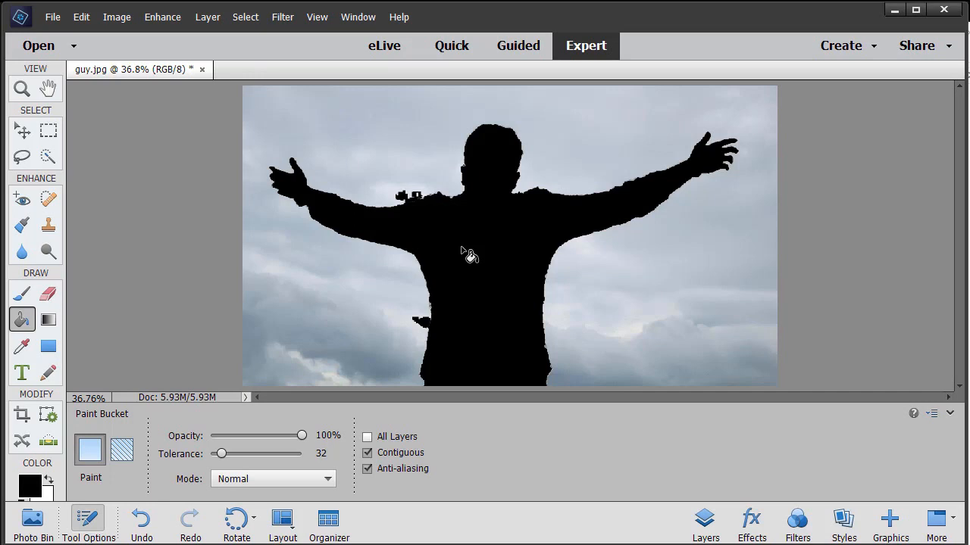
pyautogui.moveTo(493, 254)
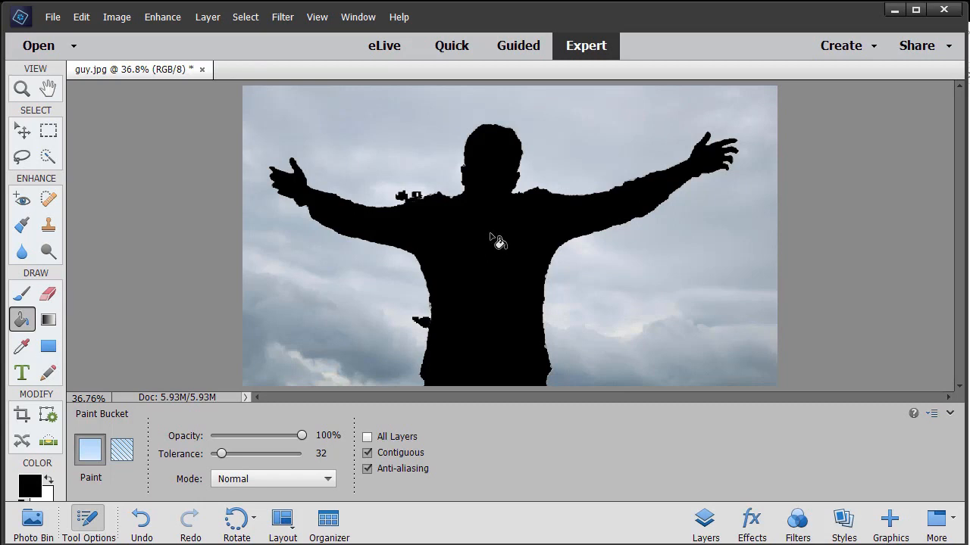
pyautogui.moveTo(491, 238)
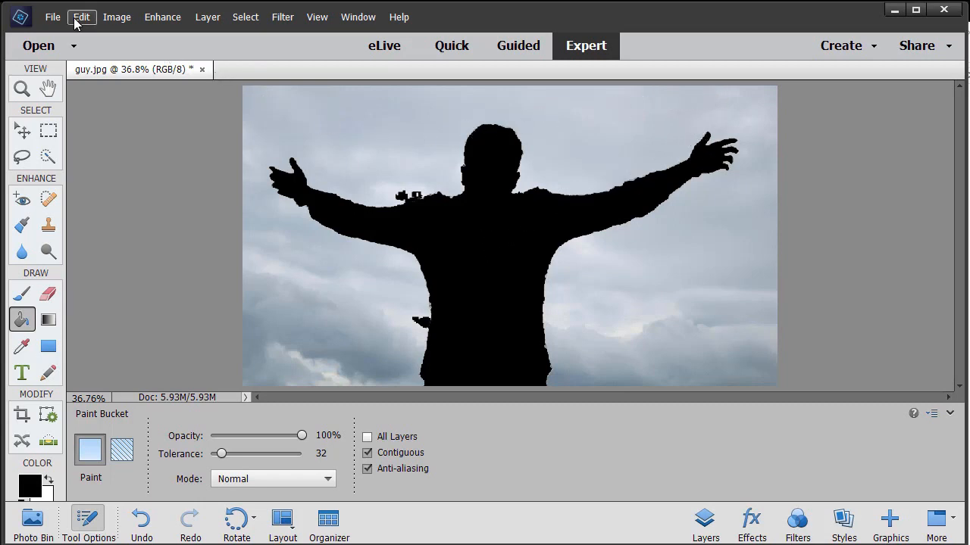
# Save the silhouette as a separate JPEG named guy2, accepting the JPEG options
pyautogui.click(53, 17)
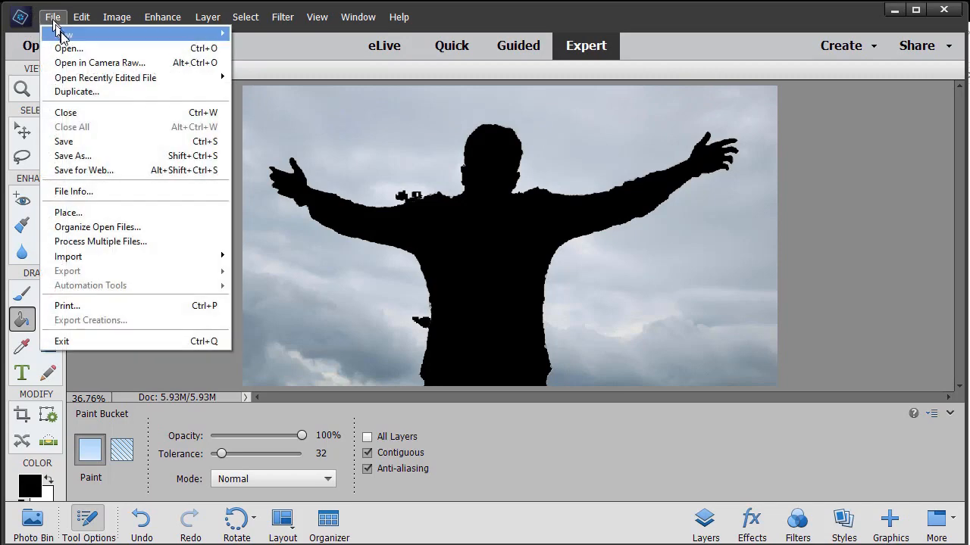
pyautogui.click(73, 155)
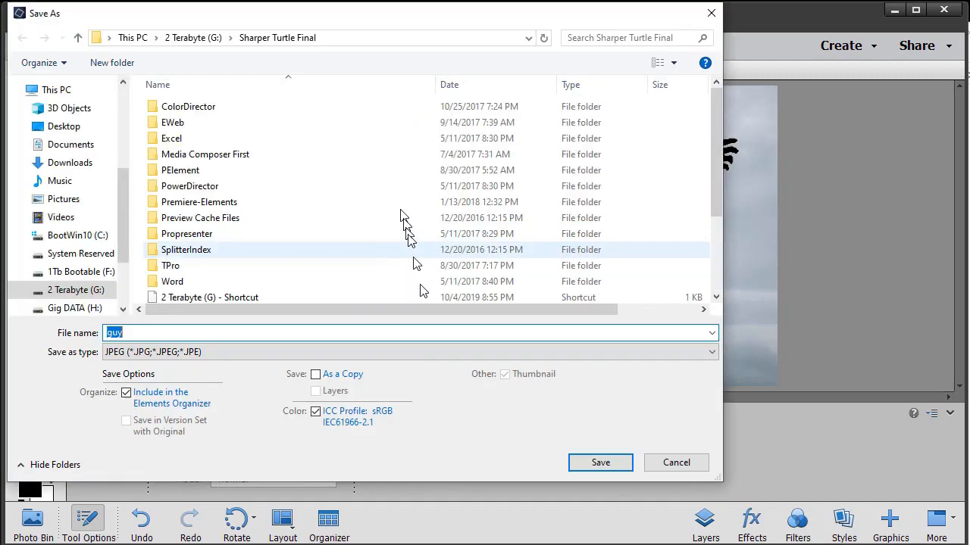
pyautogui.click(172, 281)
pyautogui.write('2')
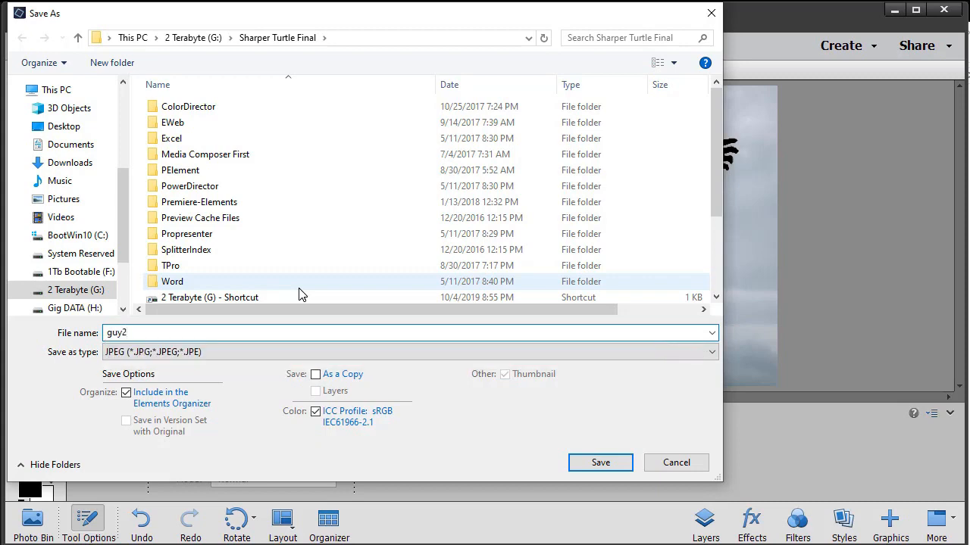
pyautogui.click(600, 462)
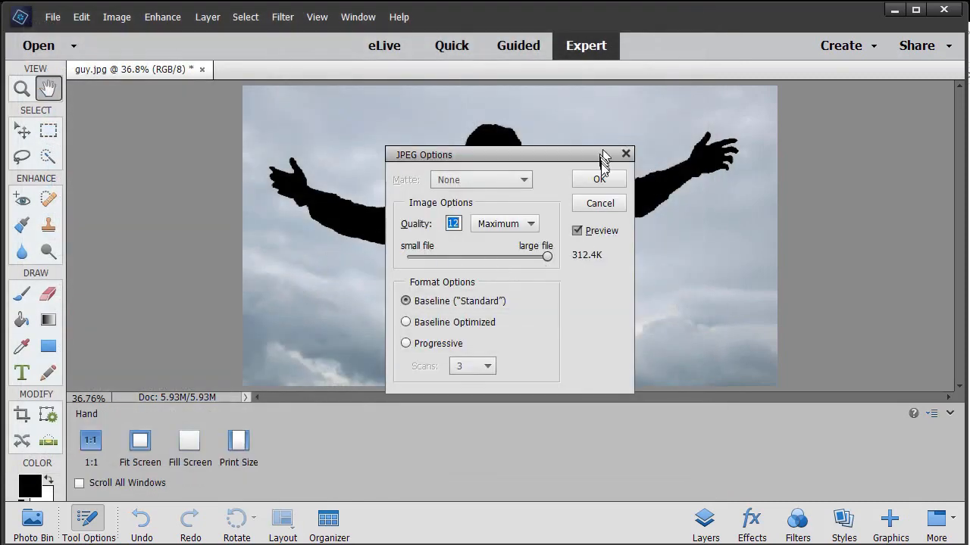
pyautogui.click(598, 179)
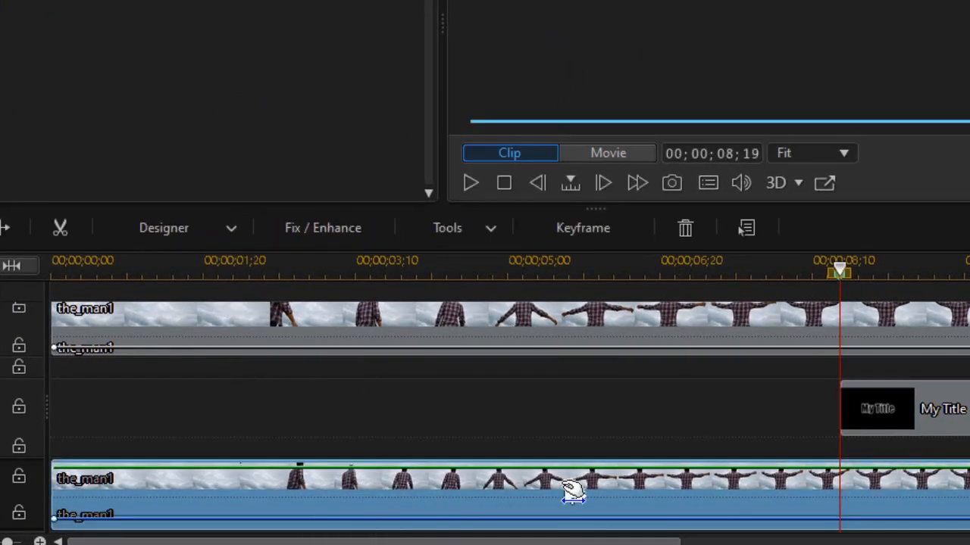
# Apply guy2 as an inverted image mask to the_man1 clip on track 3
pyautogui.click(164, 228)
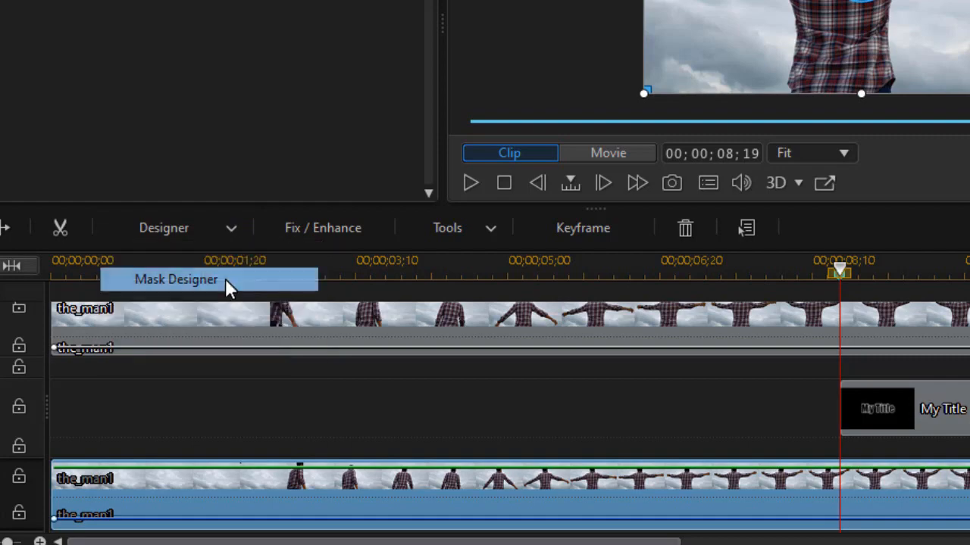
pyautogui.click(176, 279)
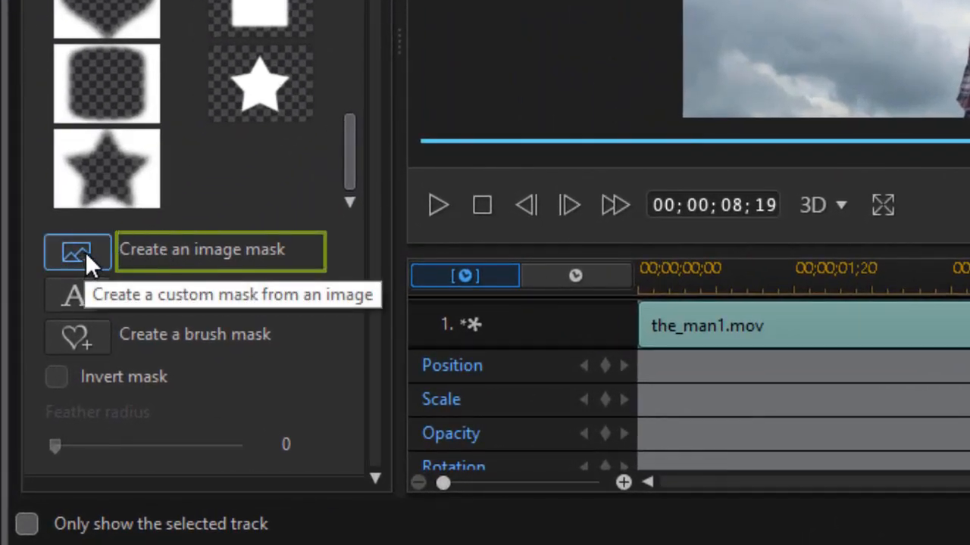
pyautogui.click(77, 251)
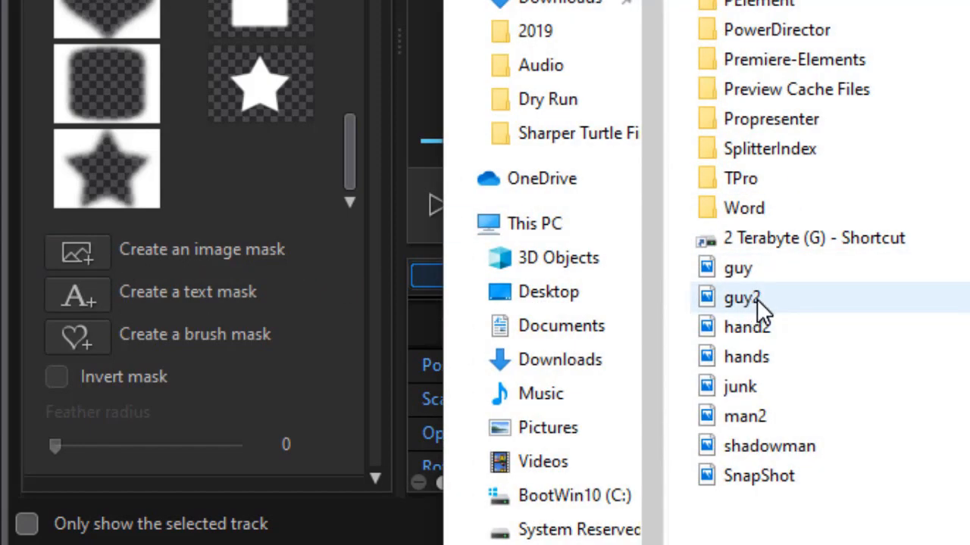
pyautogui.doubleClick(741, 297)
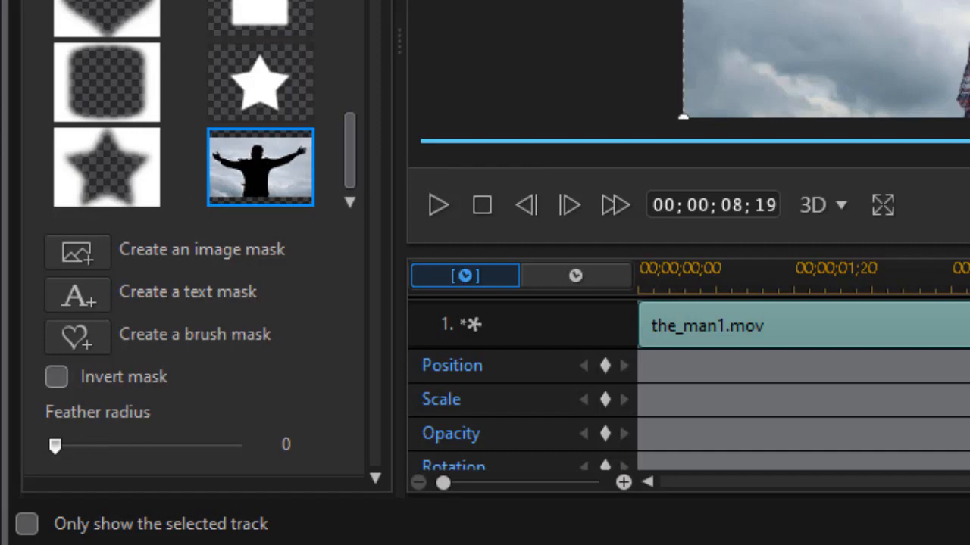
pyautogui.moveTo(238, 383)
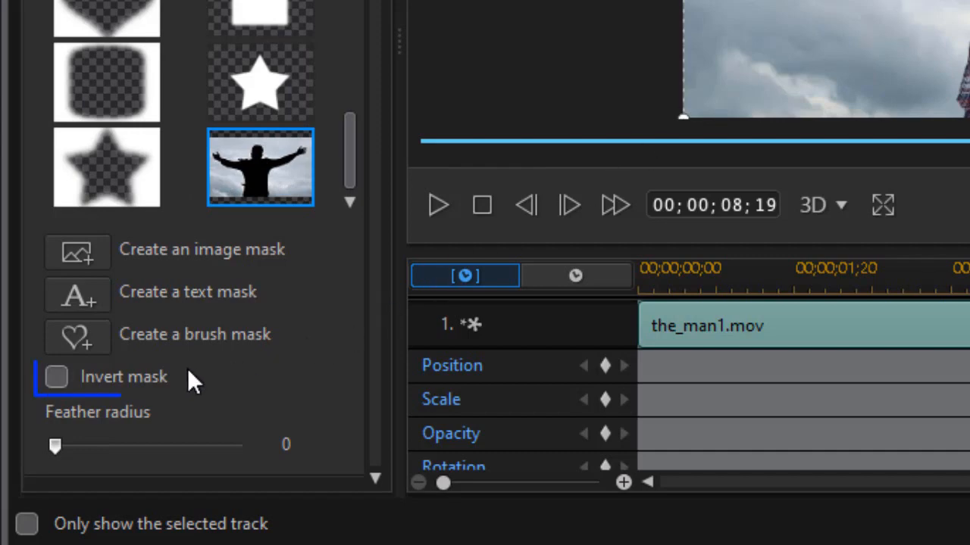
pyautogui.click(55, 377)
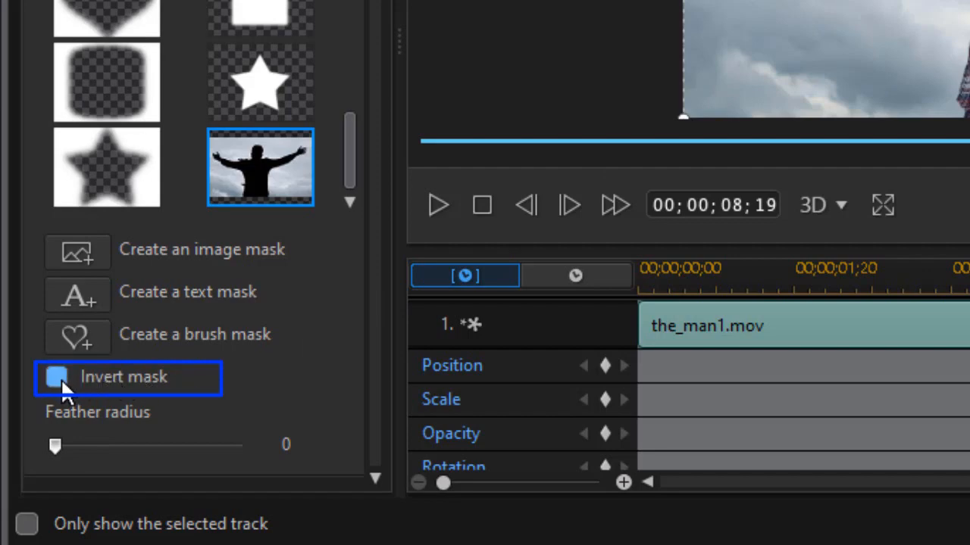
pyautogui.click(56, 377)
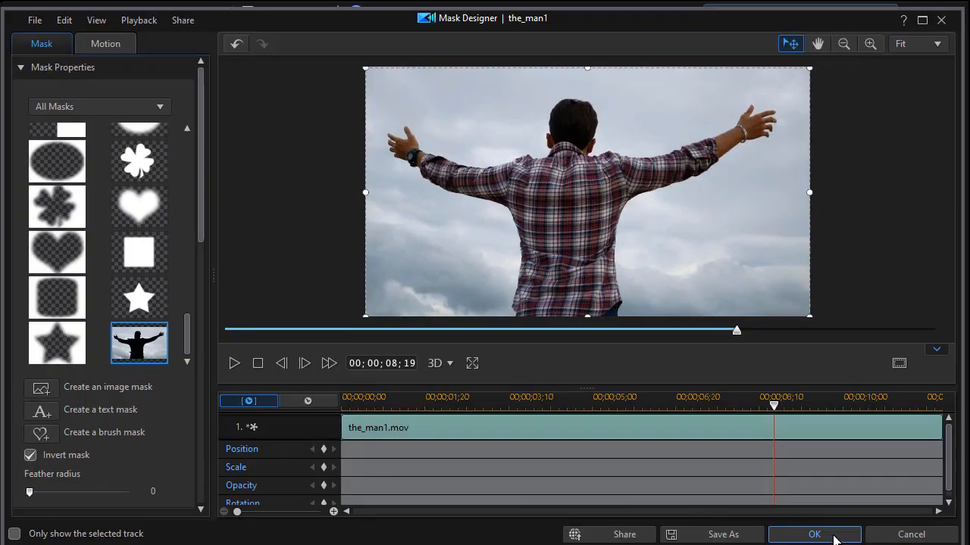
pyautogui.click(814, 534)
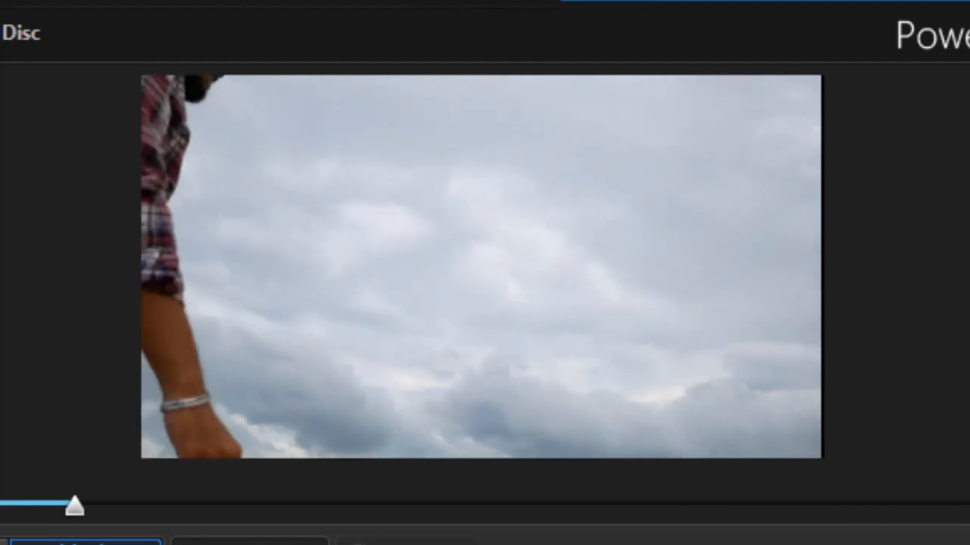
pyautogui.moveTo(74, 505); pyautogui.dragTo(282, 505)
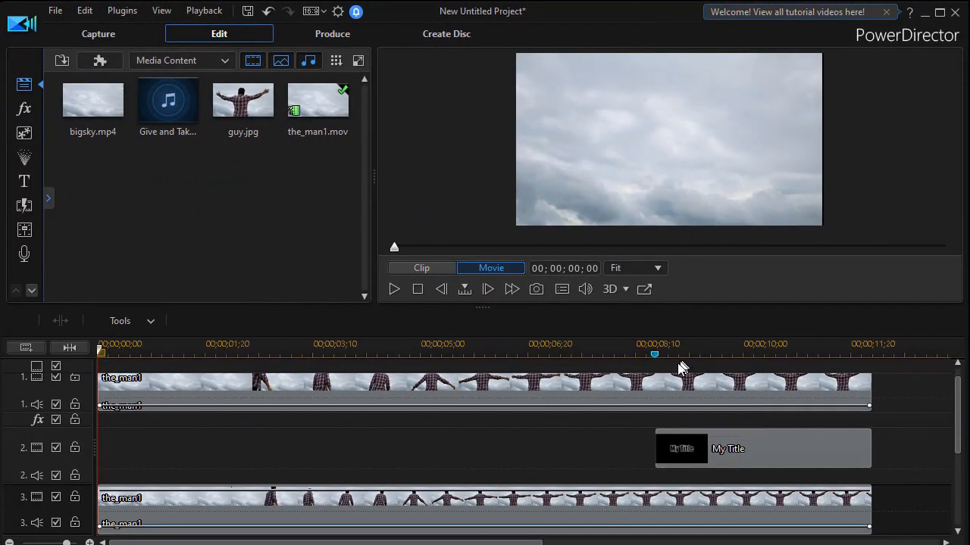
# Put the playhead at My Title's start and select the lower clip section beneath it
pyautogui.moveTo(654, 355); pyautogui.dragTo(674, 356)
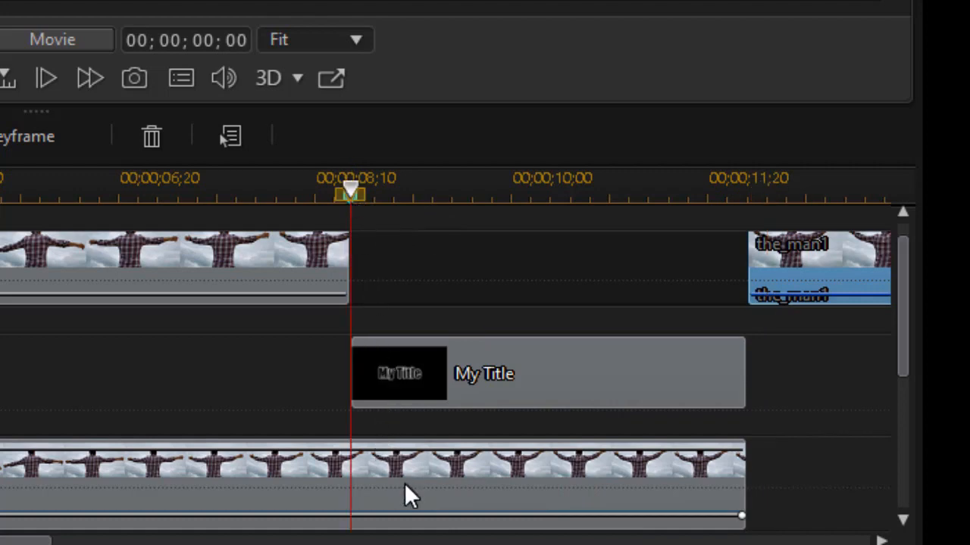
pyautogui.click(409, 485)
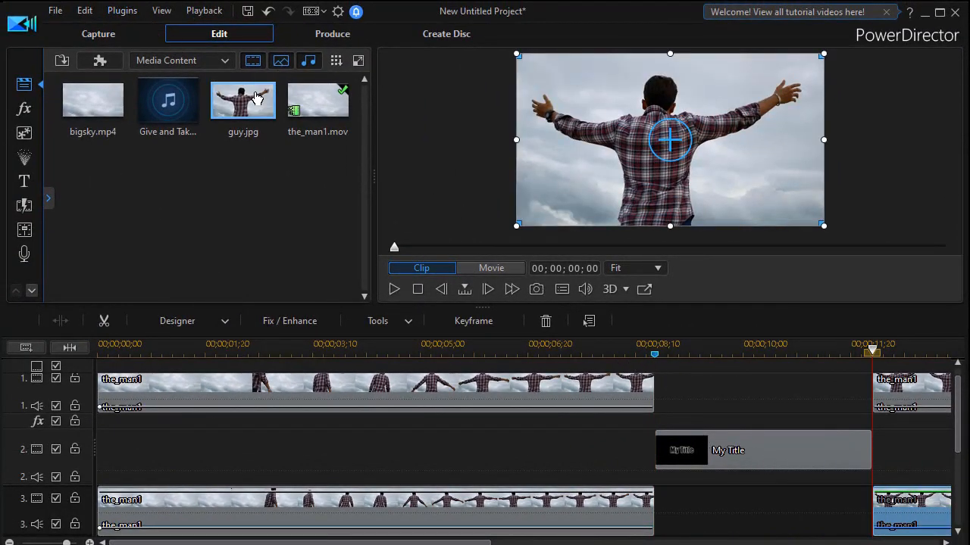
pyautogui.moveTo(242, 102)
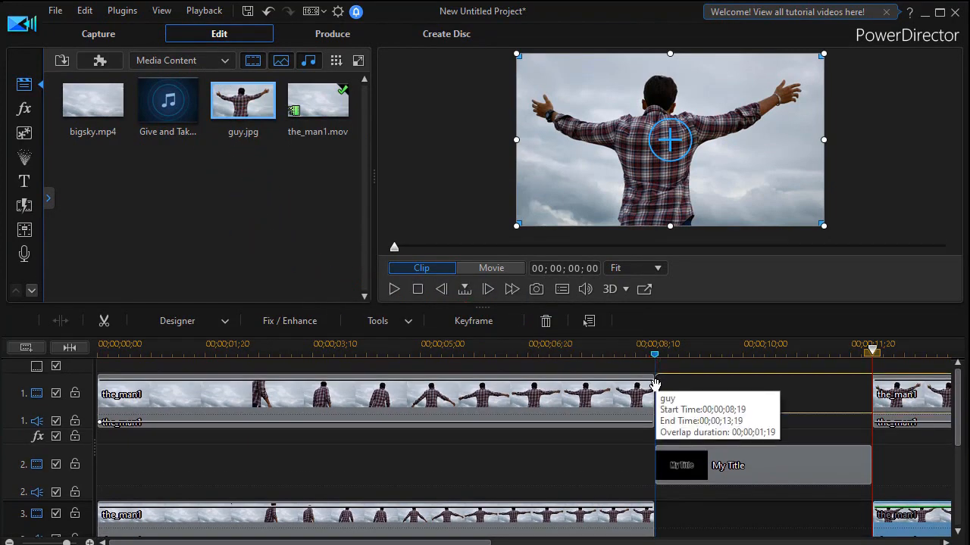
# Drop the guy.jpg still into track 1's gap at 00;00;08;19
pyautogui.click(653, 382)
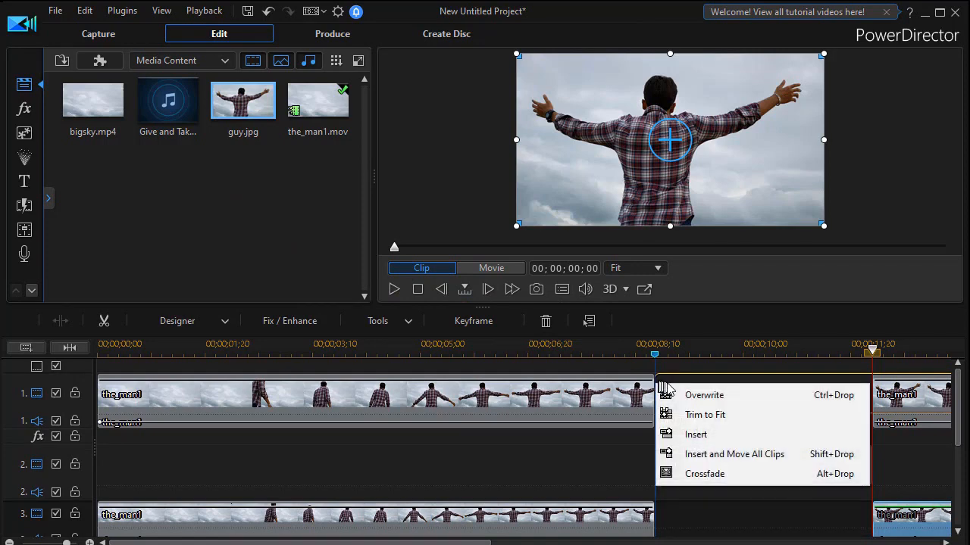
pyautogui.moveTo(704, 415)
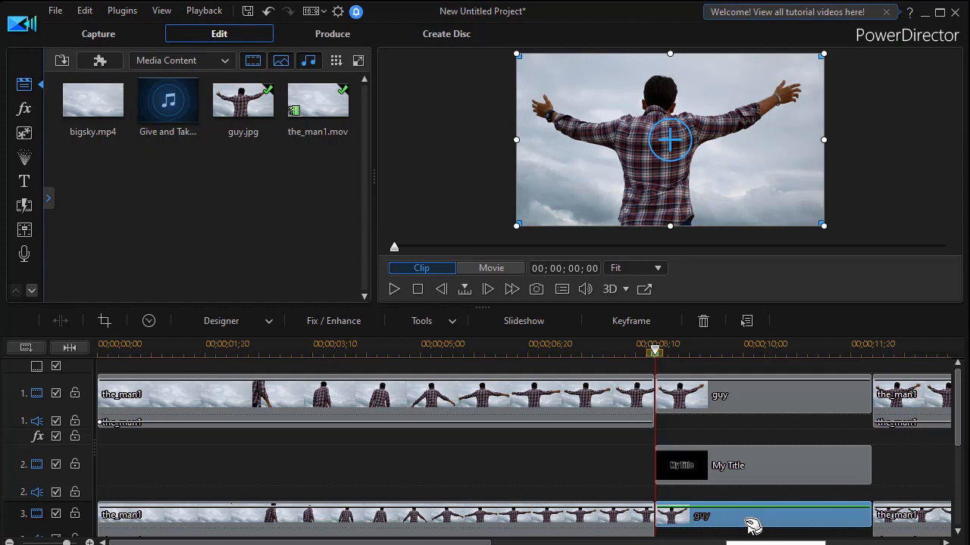
pyautogui.moveTo(771, 522)
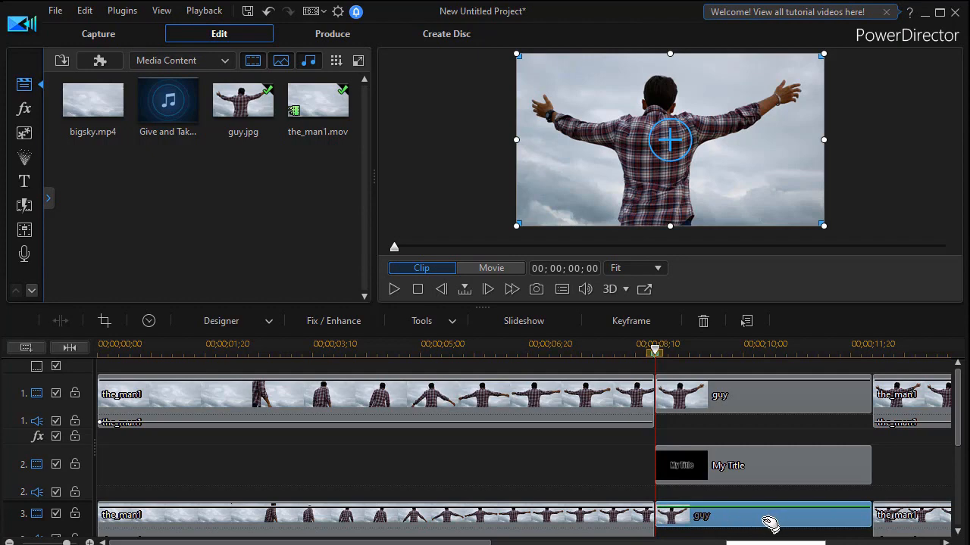
pyautogui.moveTo(765, 524)
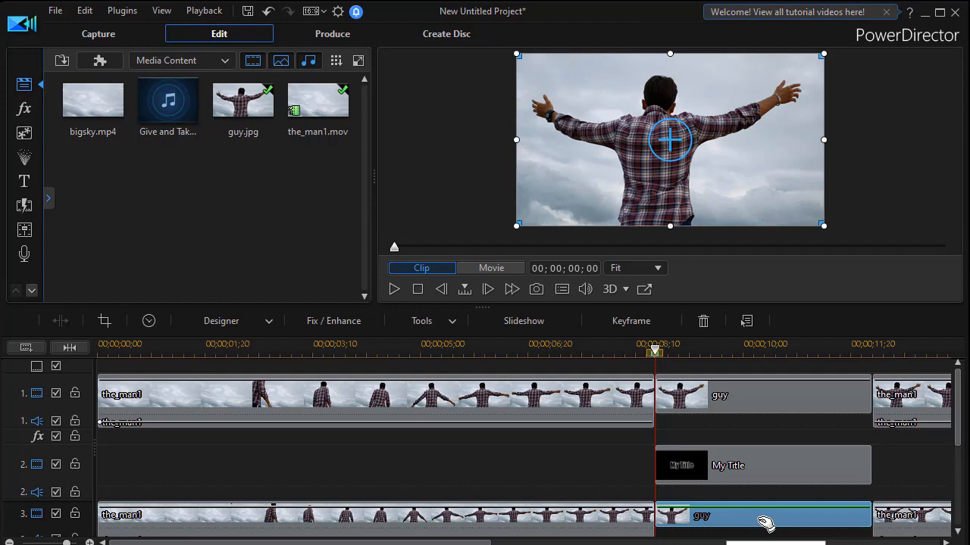
# Give the lower guy still an inverted silhouette mask in Mask Designer
pyautogui.click(221, 321)
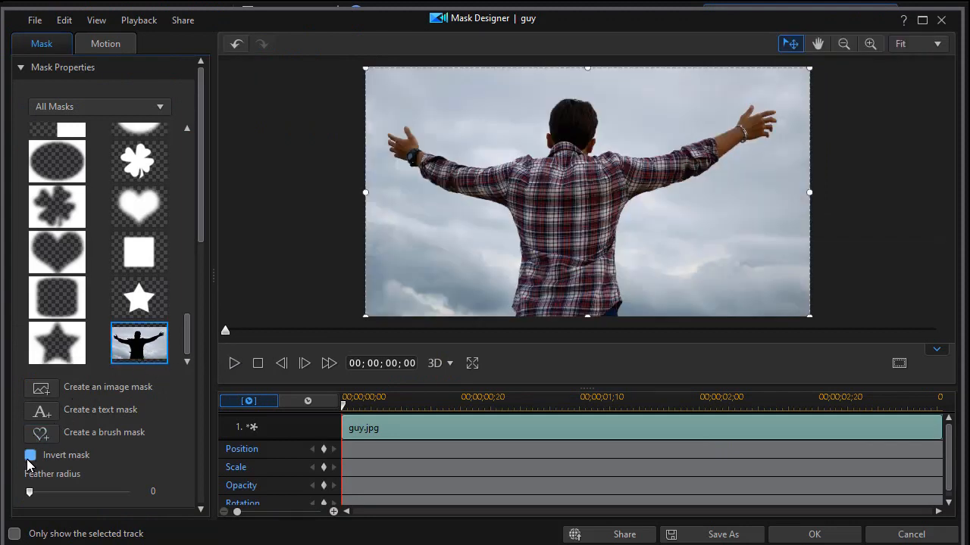
pyautogui.click(30, 455)
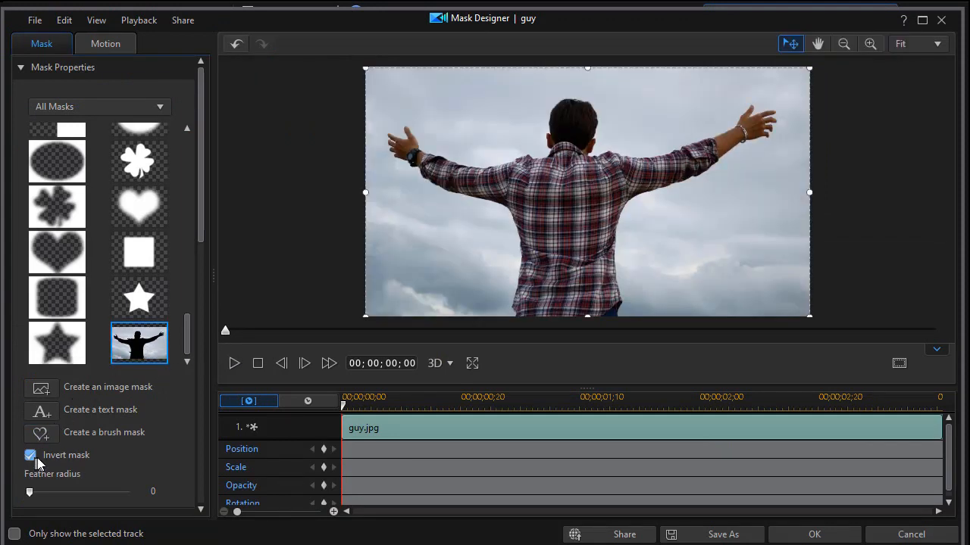
pyautogui.click(814, 534)
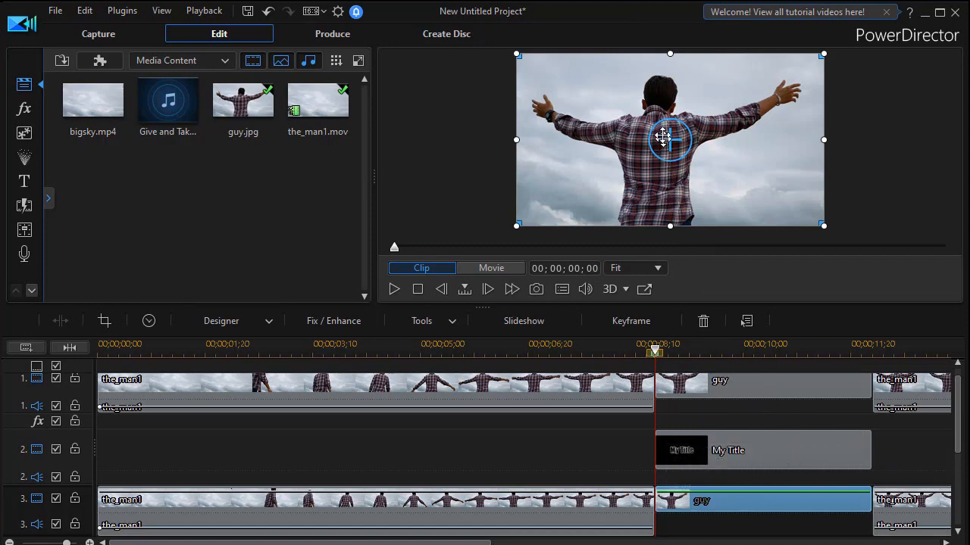
pyautogui.moveTo(776, 393)
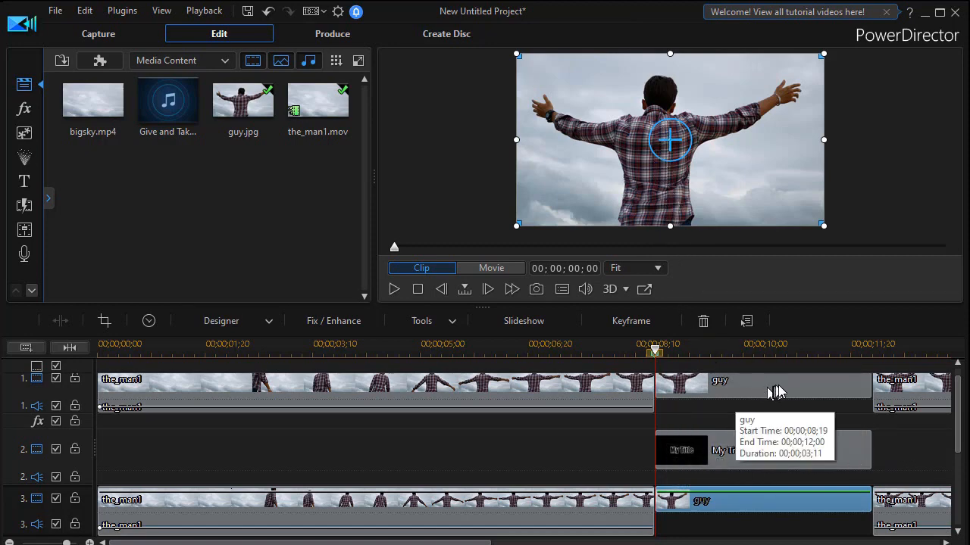
pyautogui.moveTo(758, 396)
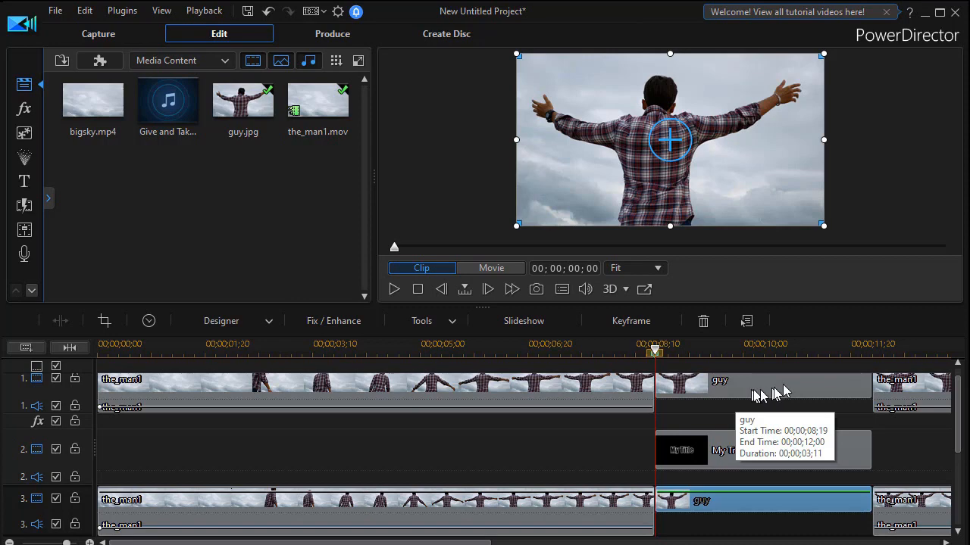
pyautogui.moveTo(777, 389)
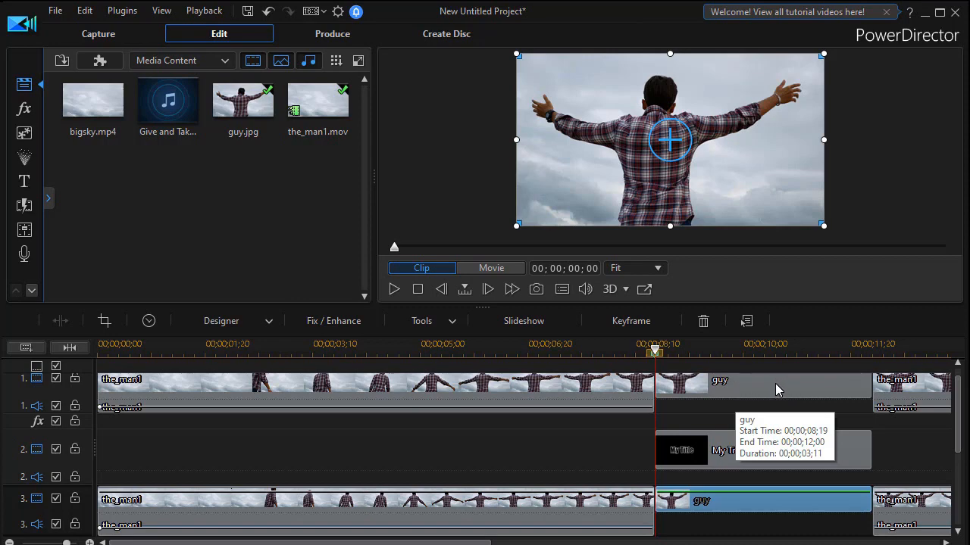